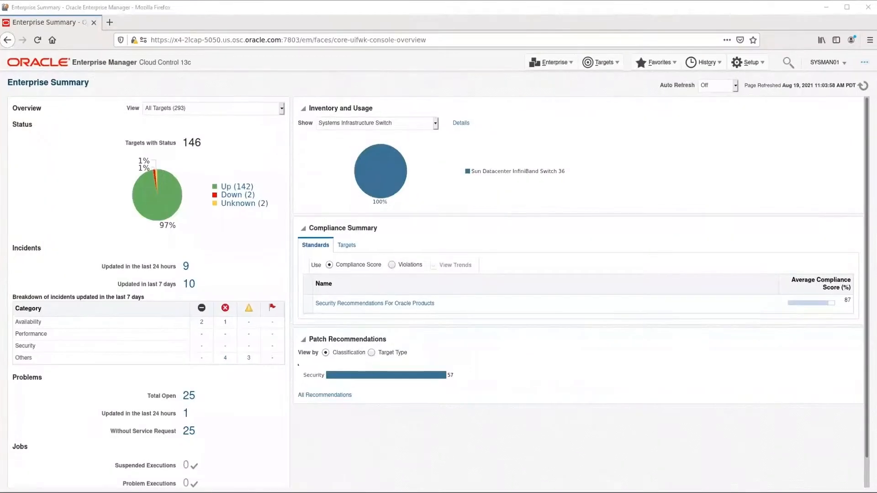
mouse_move(594, 168)
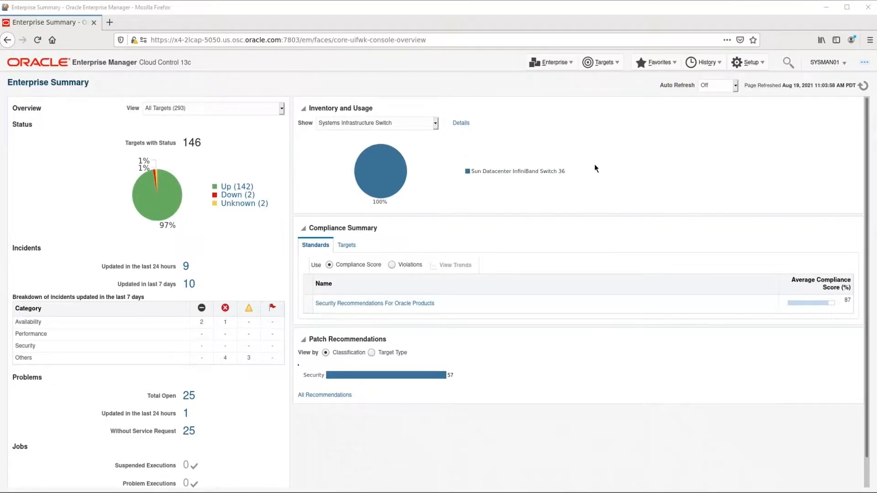
mouse_move(482, 202)
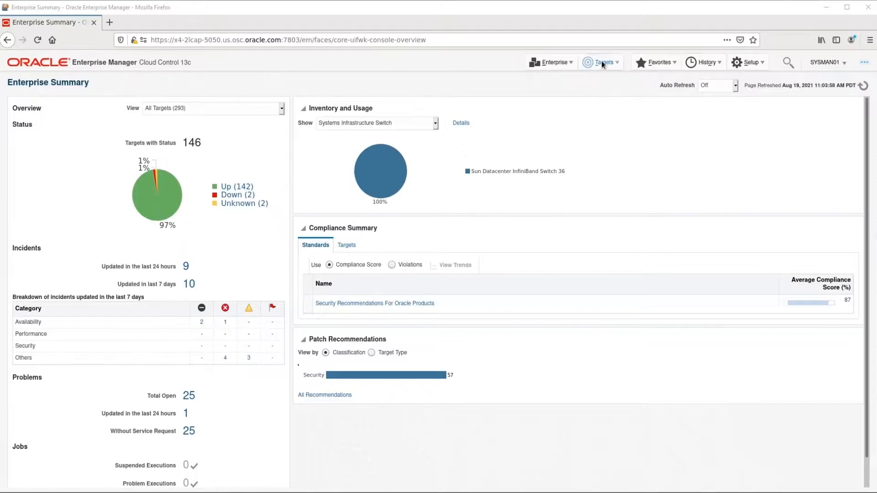
- Go to the managed Databases list via the Targets menu
left_click(601, 62)
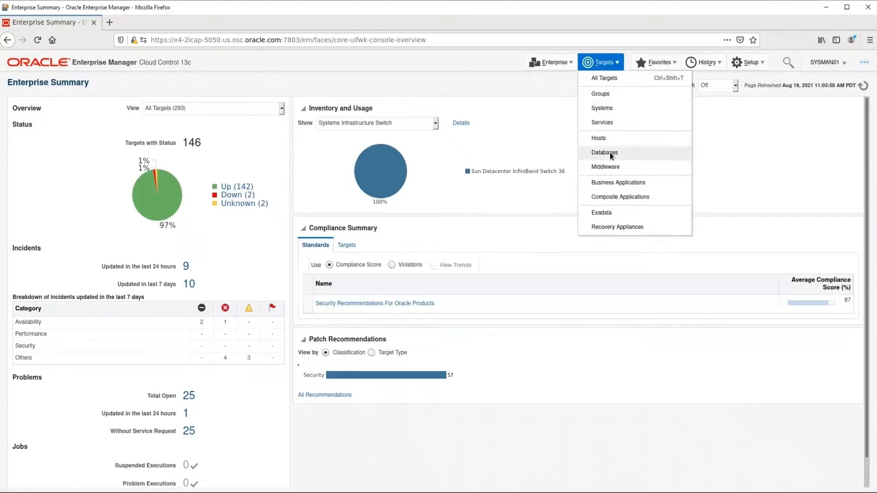
left_click(604, 152)
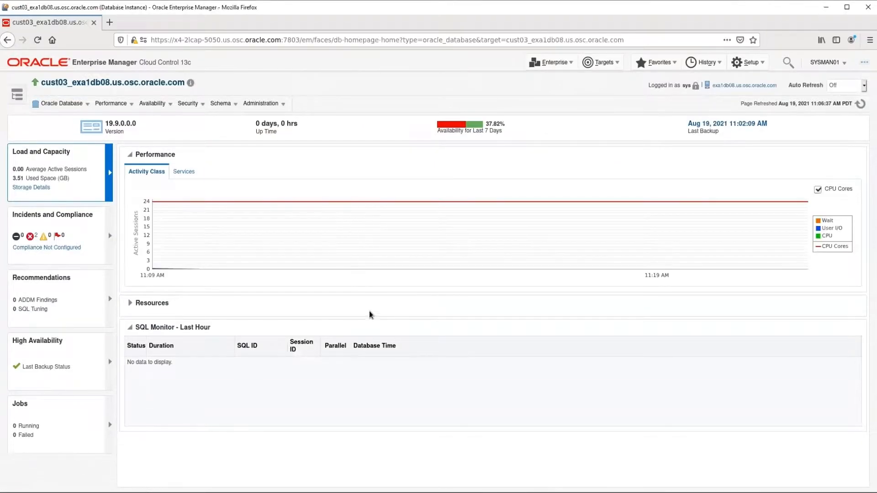
mouse_move(372, 317)
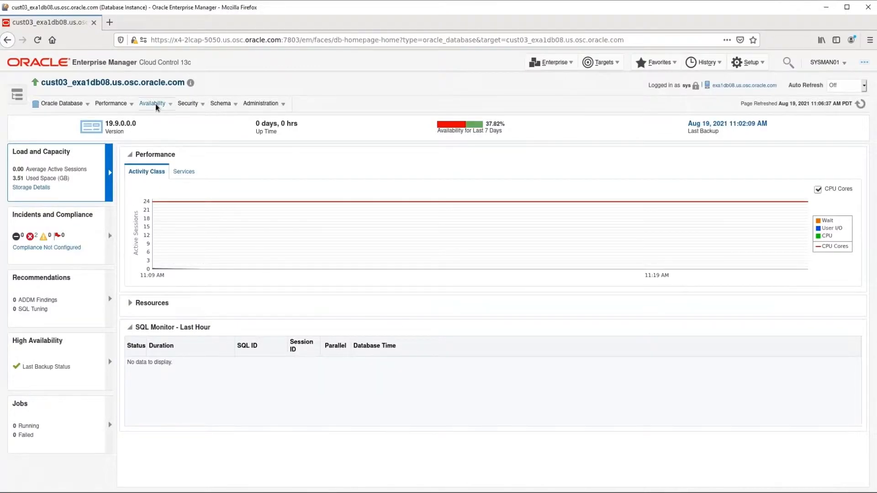
- From cust03's Availability menu, choose the Oracle-suggested Recovery Appliance backup strategy
left_click(152, 103)
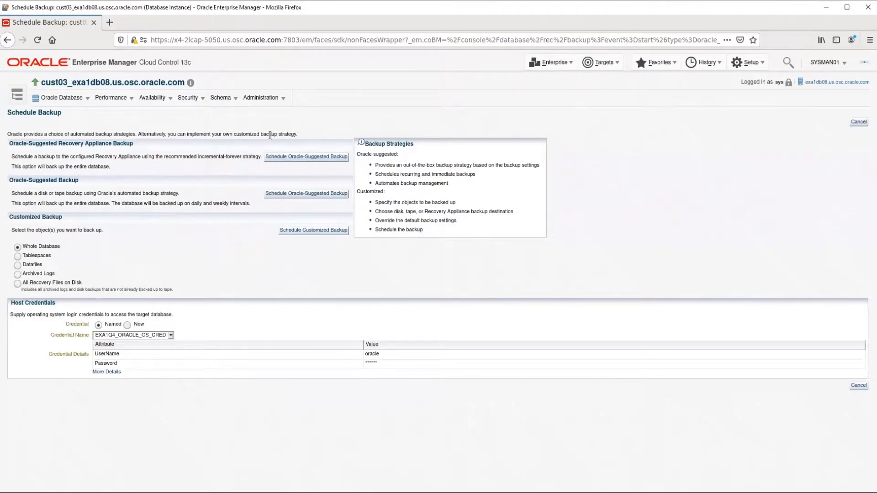
mouse_move(323, 160)
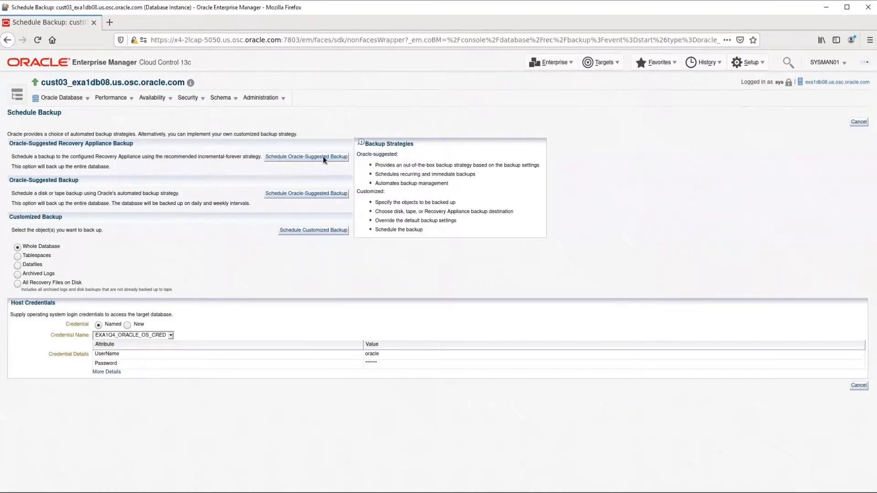
left_click(306, 157)
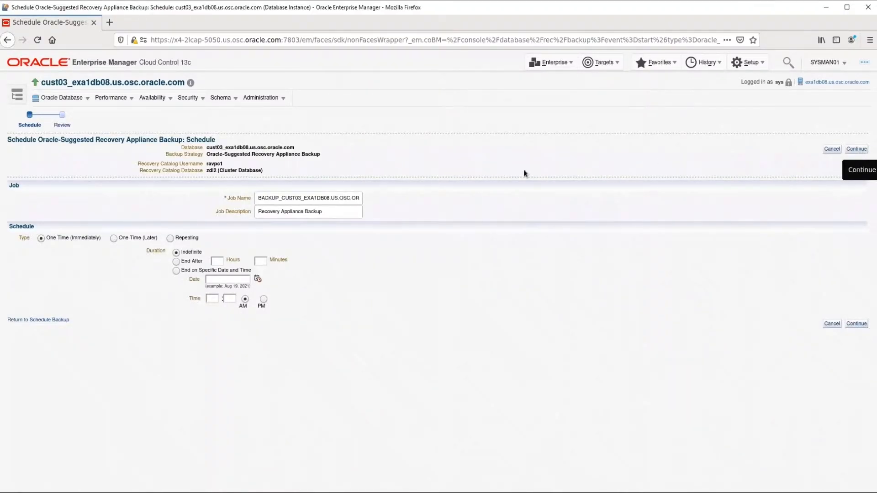
- Review the RMAN script and submit the incremental Recovery Appliance backup job
left_click(855, 148)
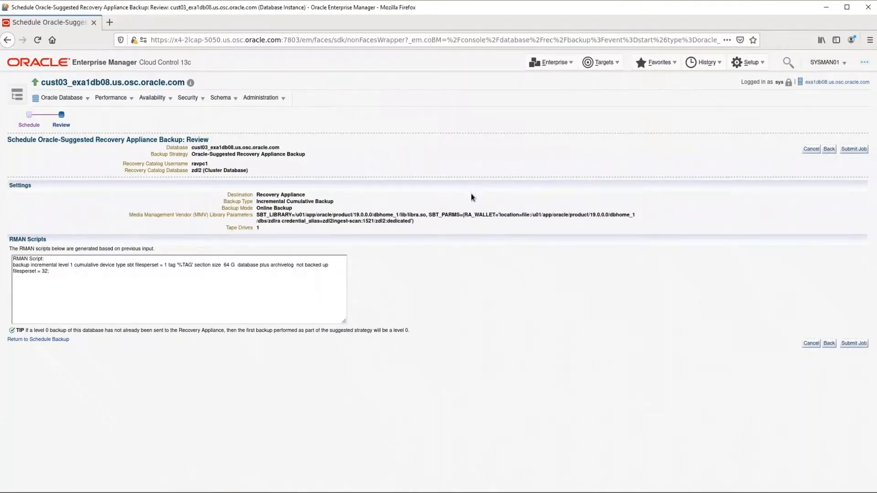
mouse_move(439, 236)
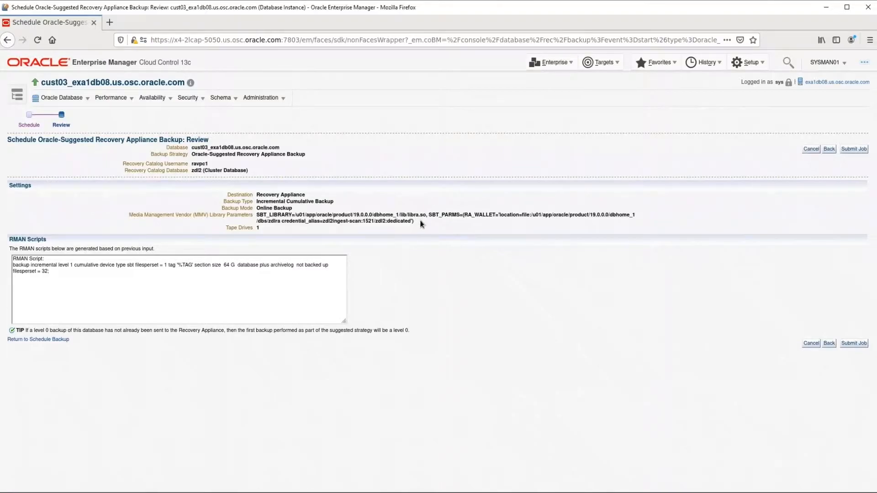
mouse_move(479, 224)
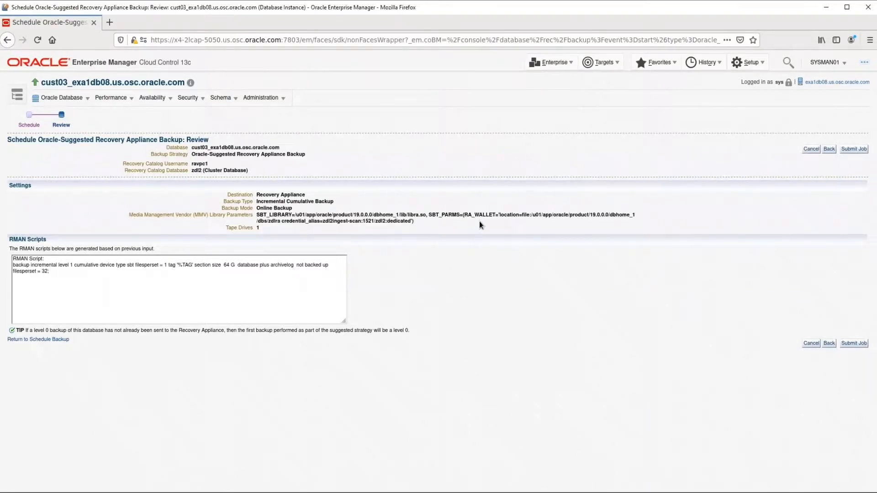
mouse_move(509, 223)
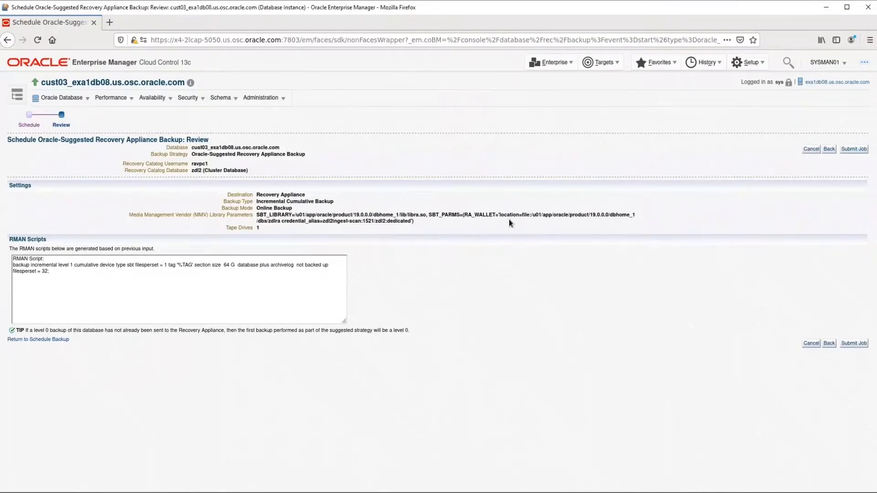
mouse_move(525, 229)
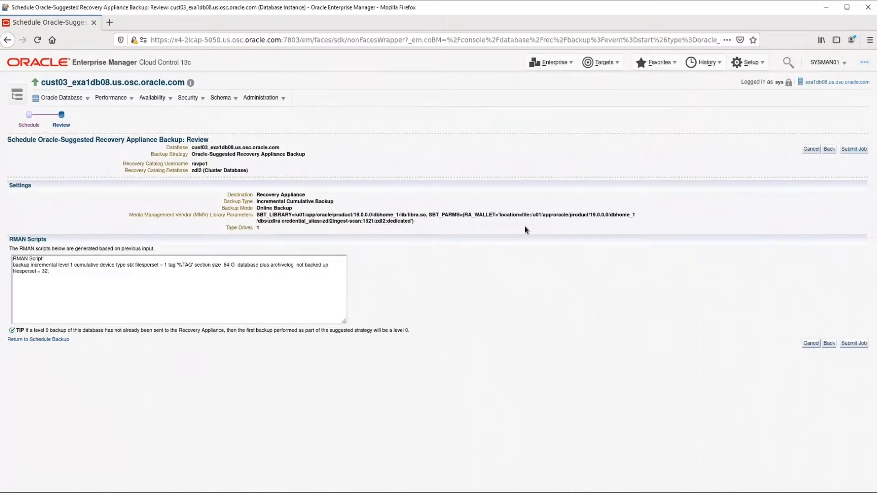
mouse_move(350, 278)
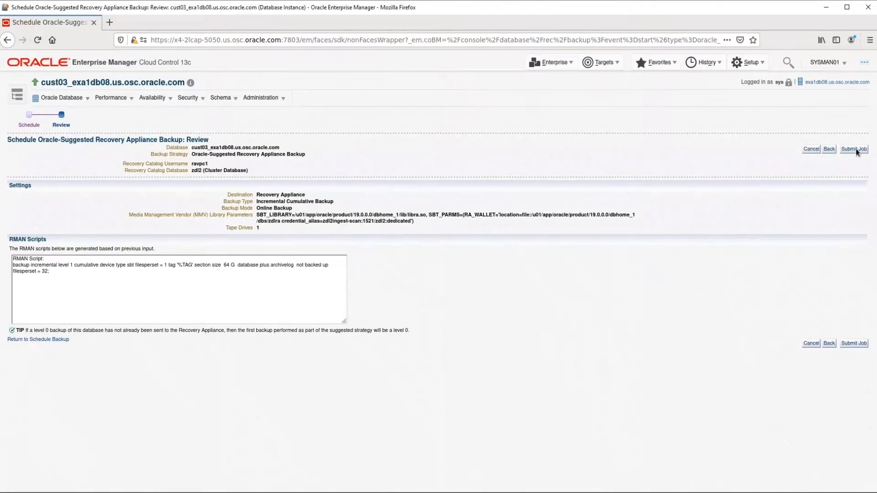
left_click(853, 149)
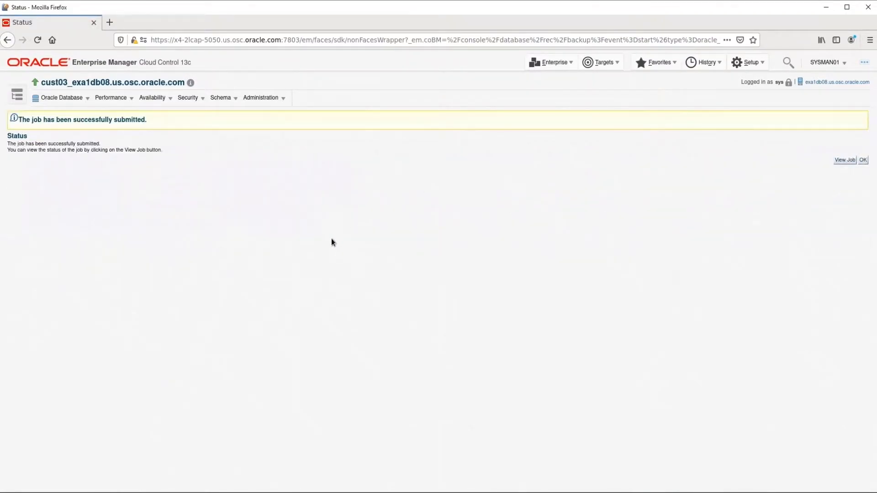
- View the submitted backup job and set Auto Refresh to 30 seconds
left_click(844, 160)
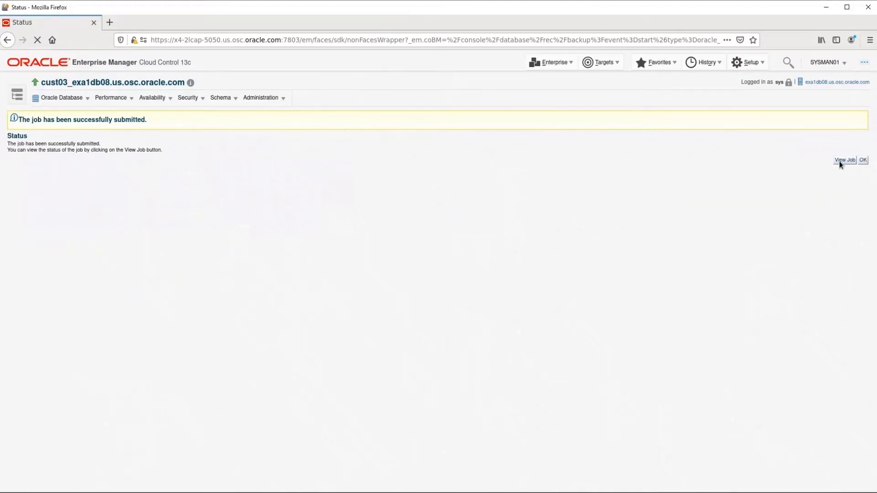
left_click(863, 159)
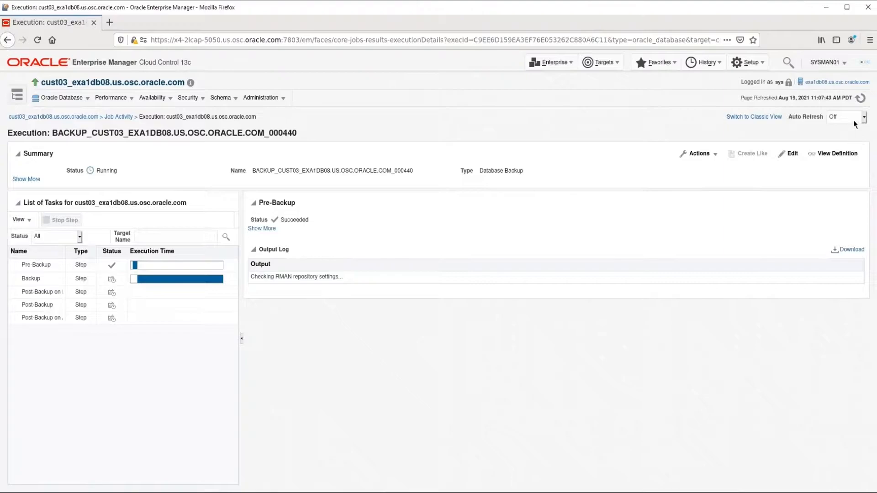
left_click(844, 116)
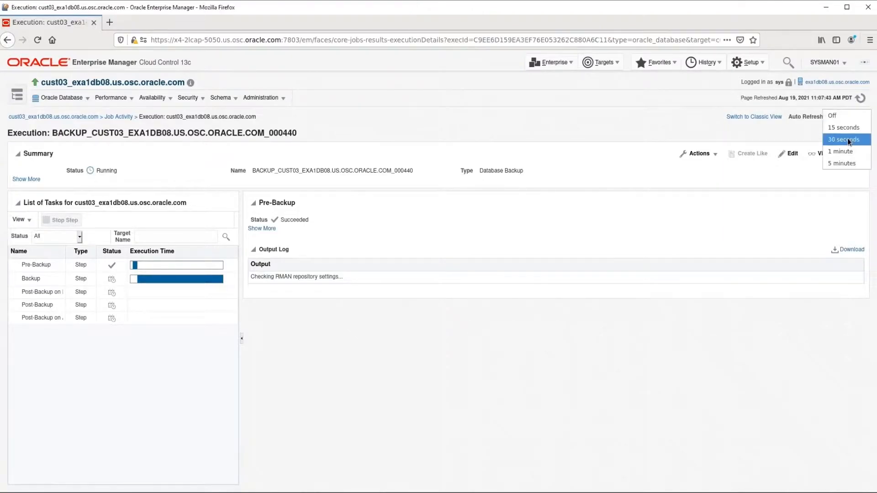
left_click(845, 138)
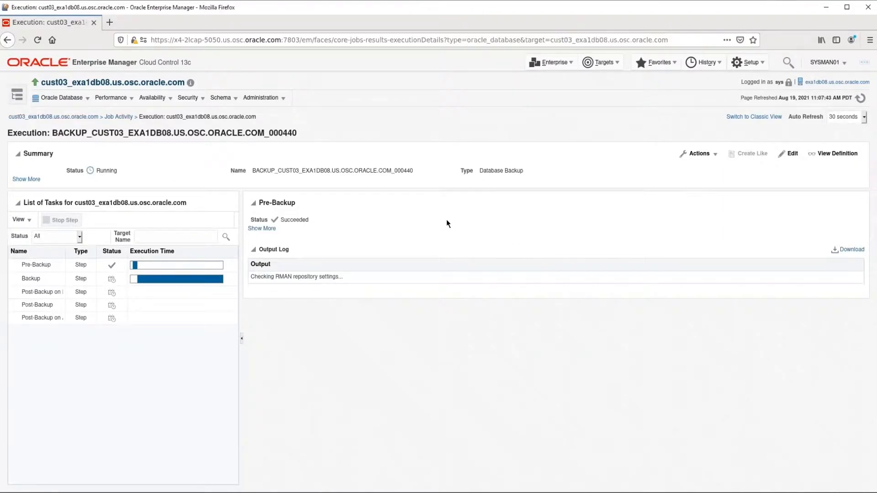
mouse_move(539, 208)
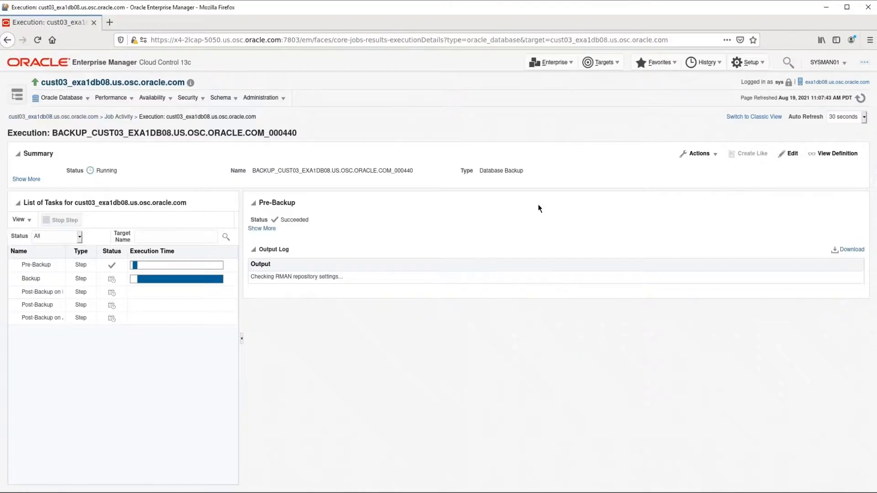
mouse_move(542, 122)
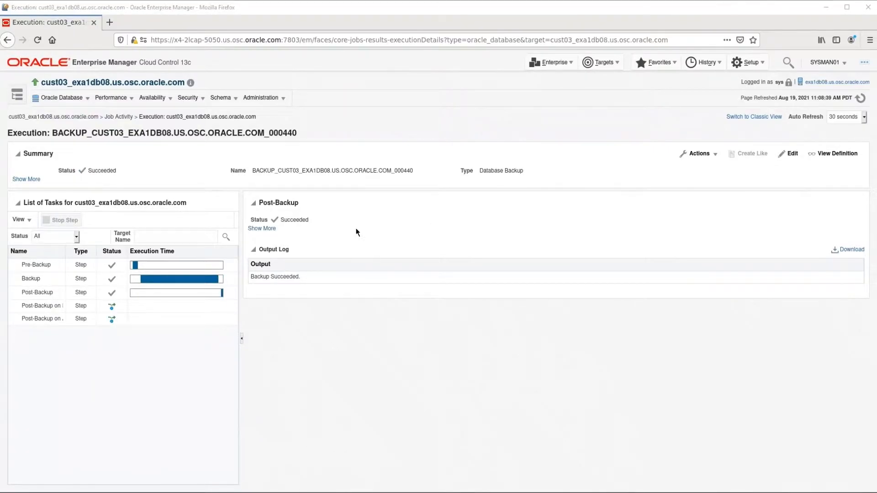
mouse_move(285, 229)
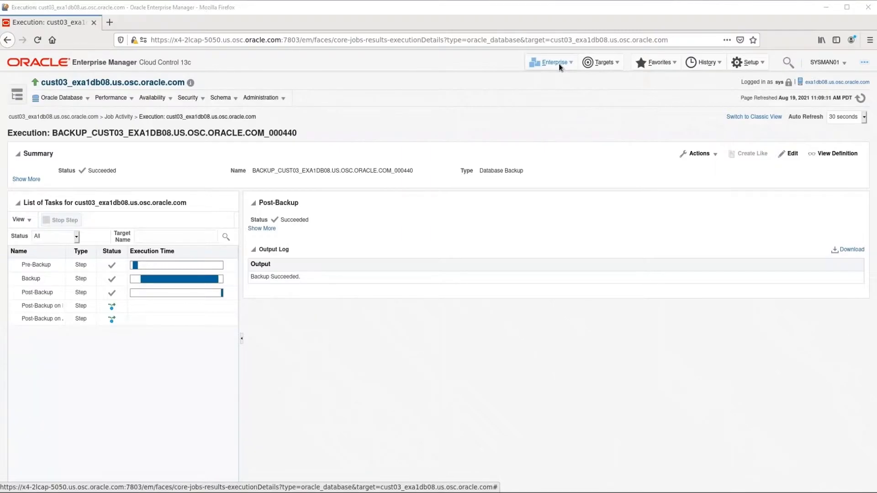
- From the Enterprise job library, select RUN_WORKLOAD_ON_CUST03 and submit it
left_click(552, 63)
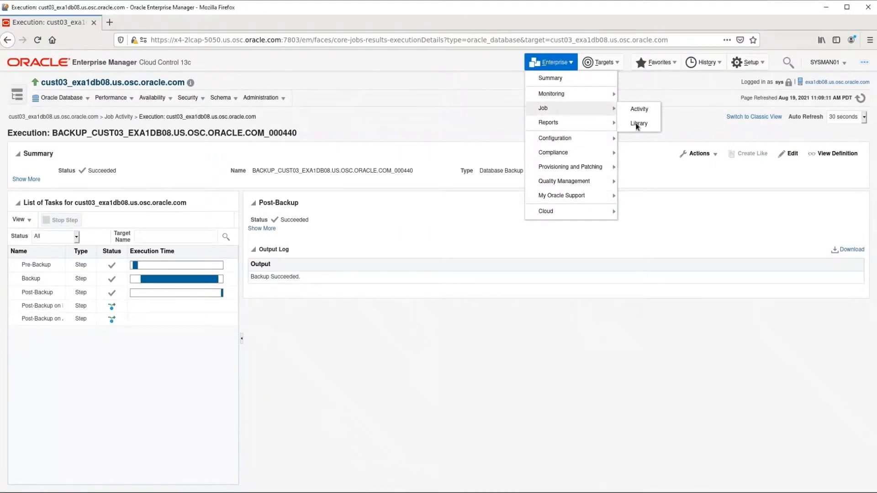
left_click(638, 123)
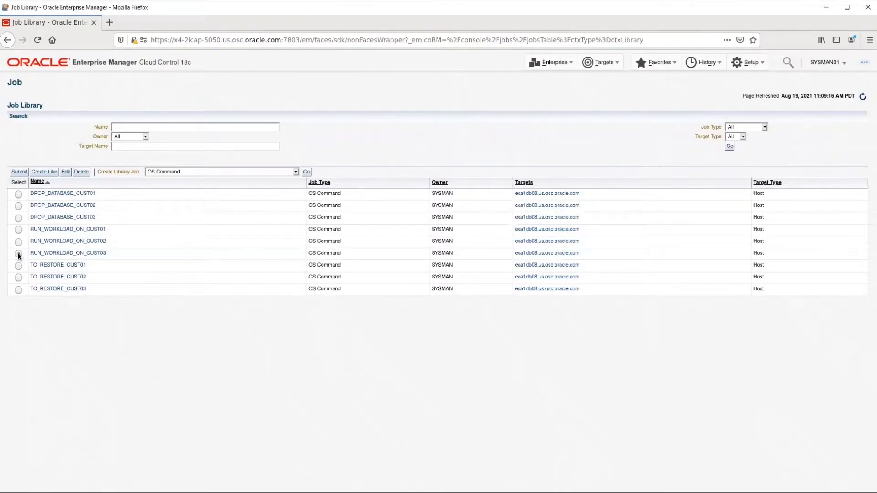
left_click(19, 253)
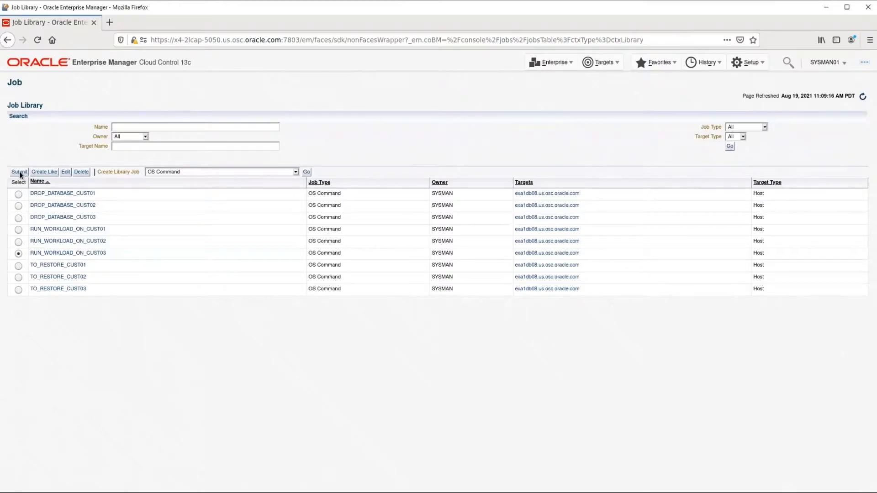
left_click(18, 171)
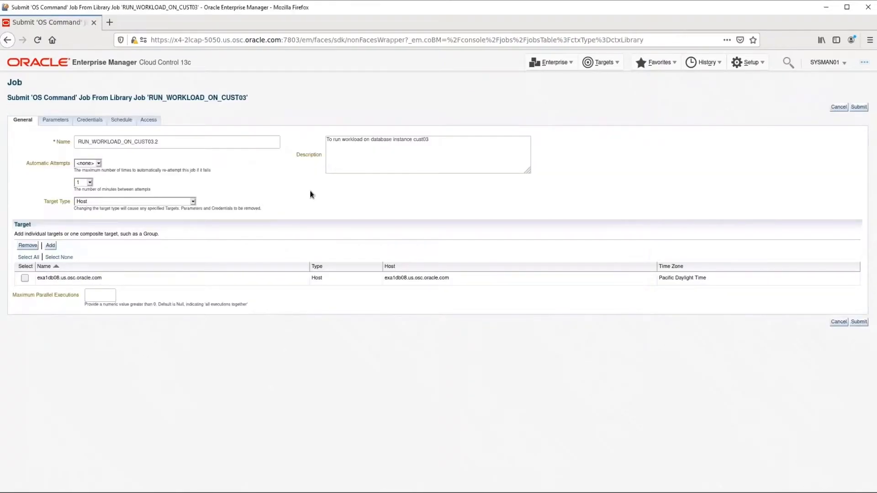
mouse_move(308, 208)
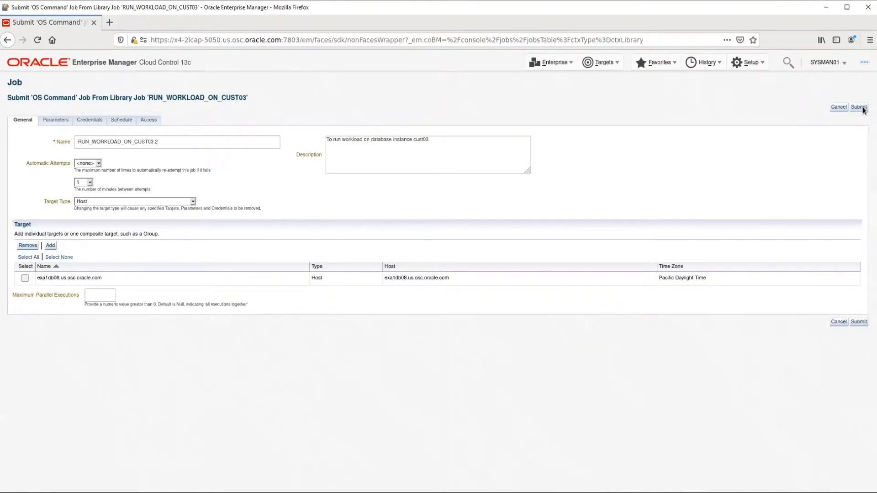
left_click(859, 107)
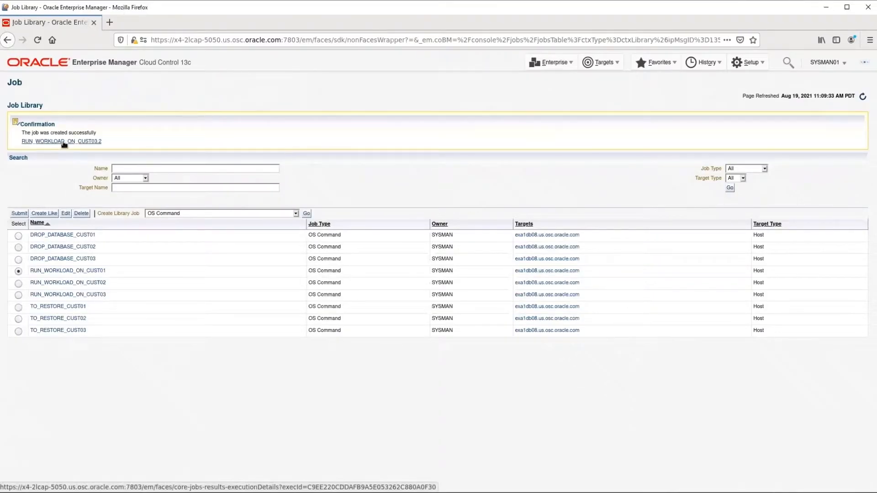
- Follow RUN_WORKLOAD_ON_CUST03.2 execution with 30-second auto refresh until it succeeds
left_click(60, 140)
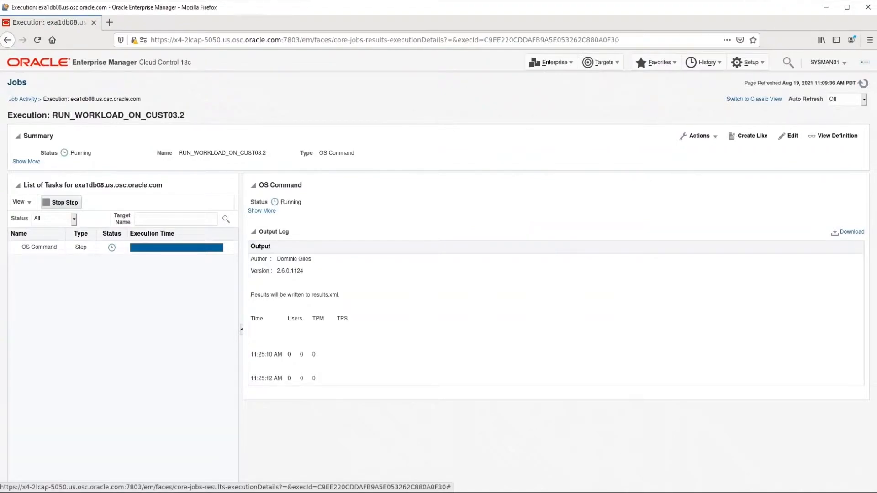
left_click(862, 98)
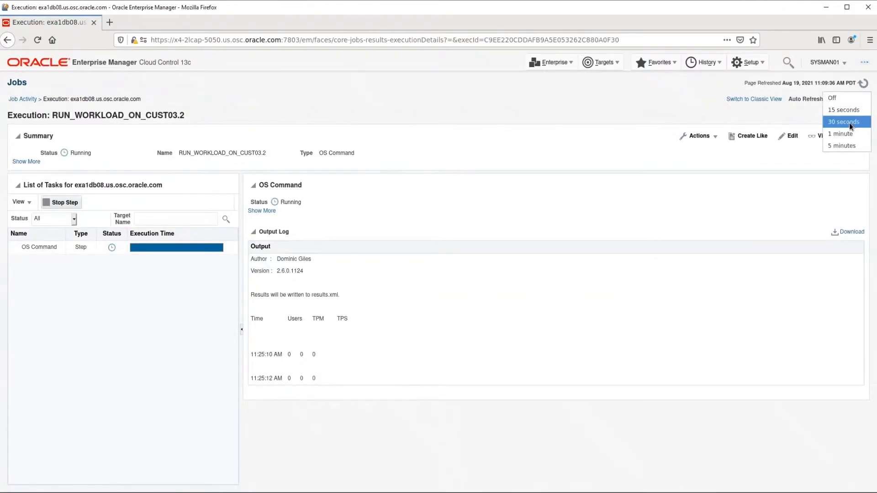
left_click(845, 122)
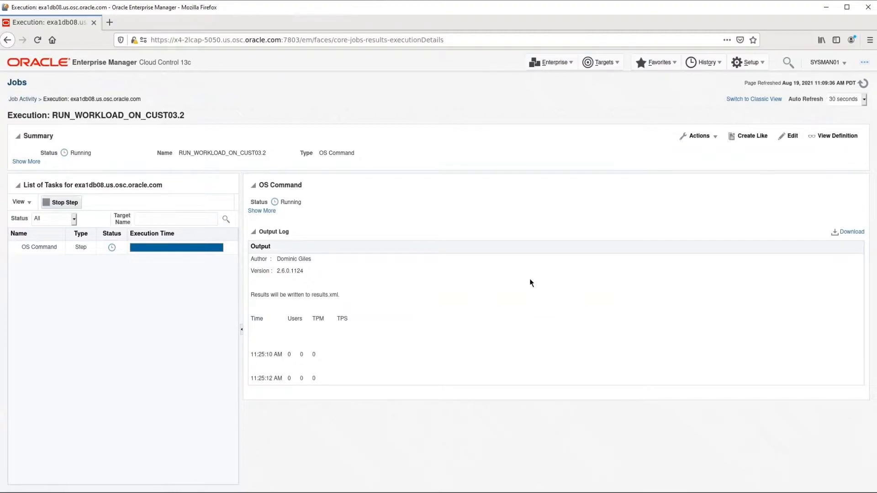
mouse_move(530, 205)
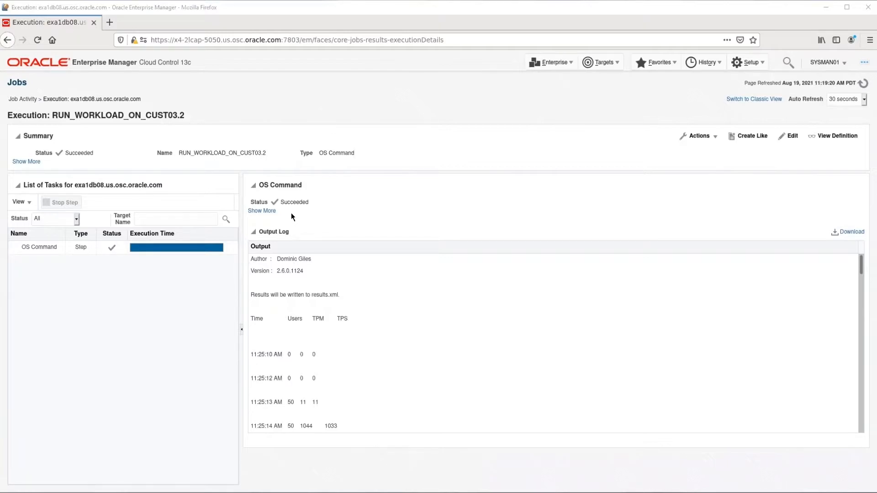
mouse_move(594, 136)
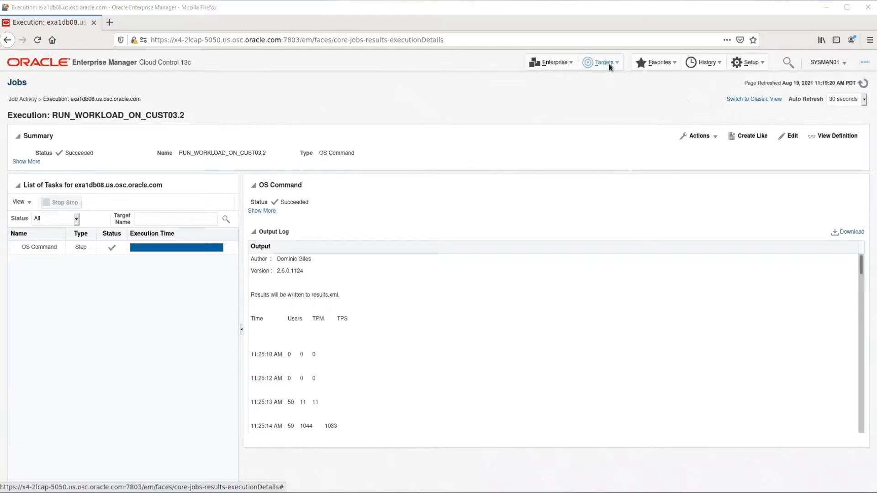
left_click(601, 62)
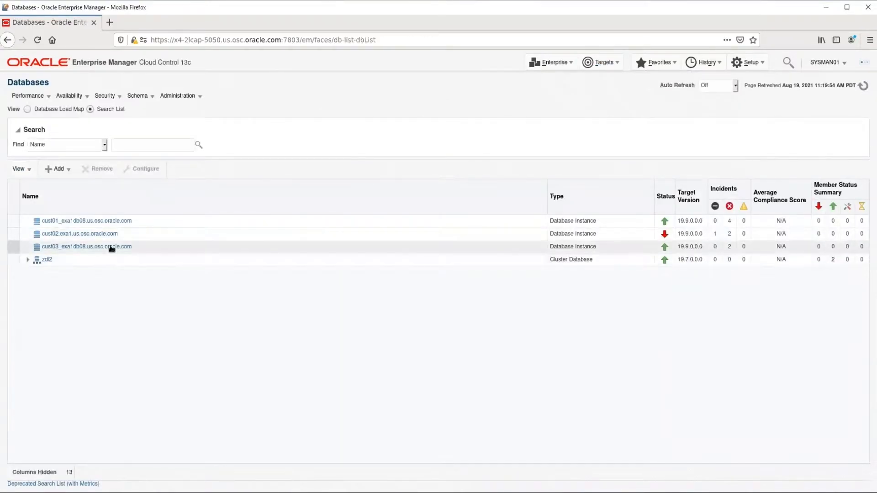
- From cust03's home page, submit a second Oracle-suggested Recovery Appliance backup job
left_click(86, 247)
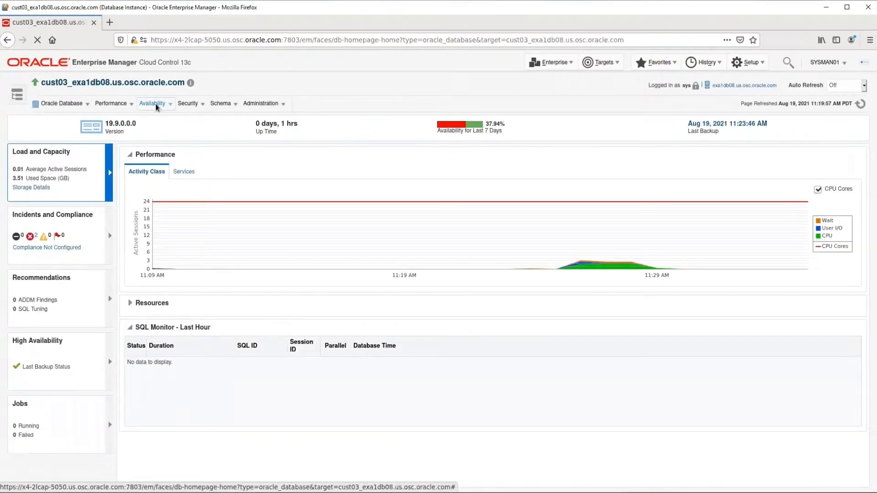
left_click(152, 103)
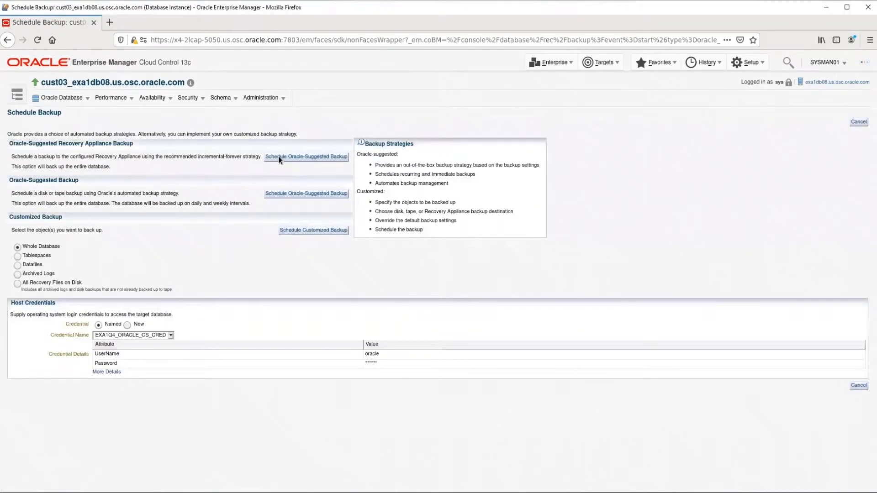
left_click(306, 156)
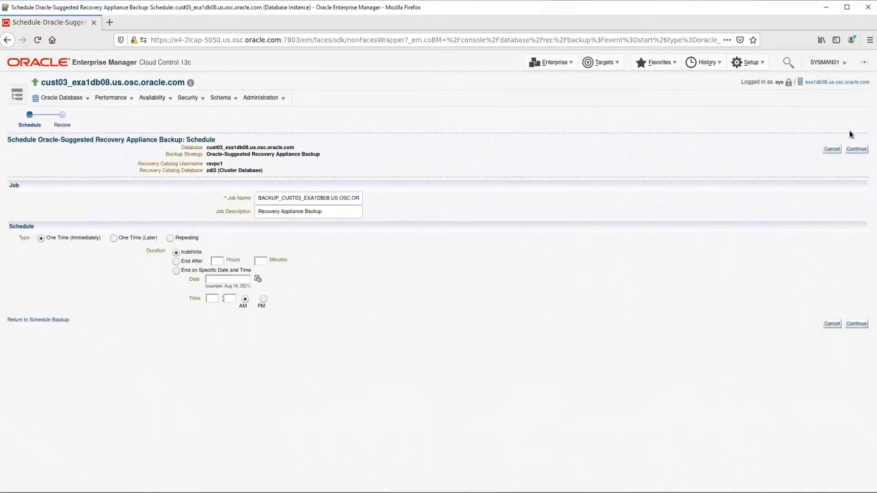
mouse_move(856, 149)
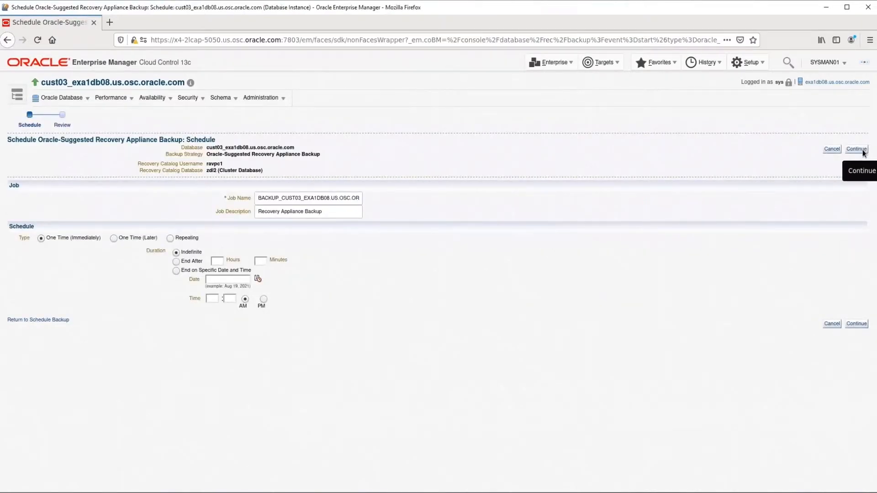
left_click(855, 149)
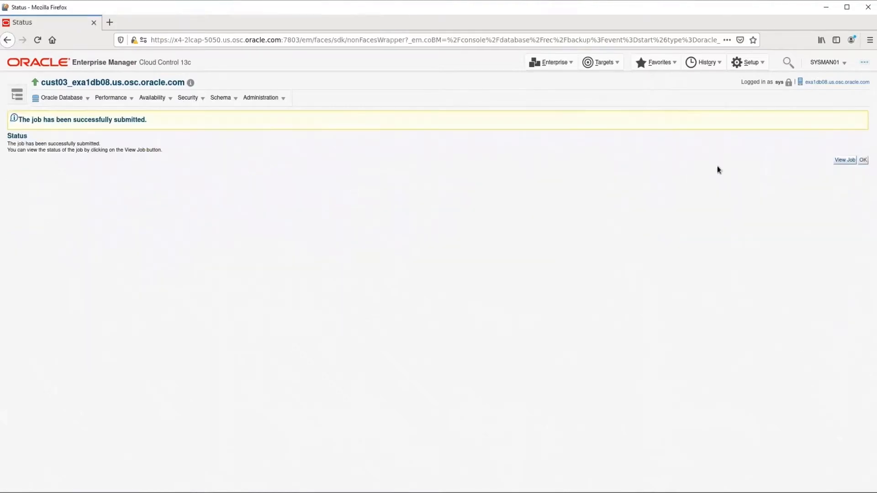
- View the second backup job's execution and set Auto Refresh to 30 seconds
left_click(845, 159)
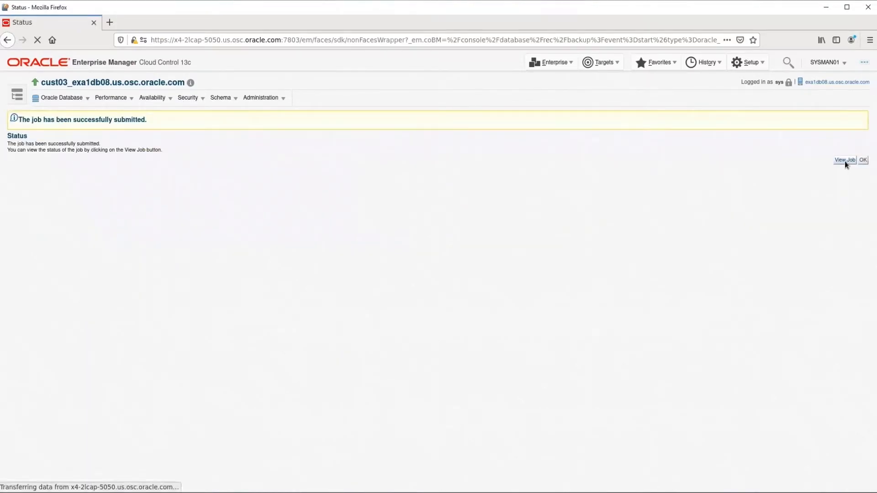
left_click(844, 159)
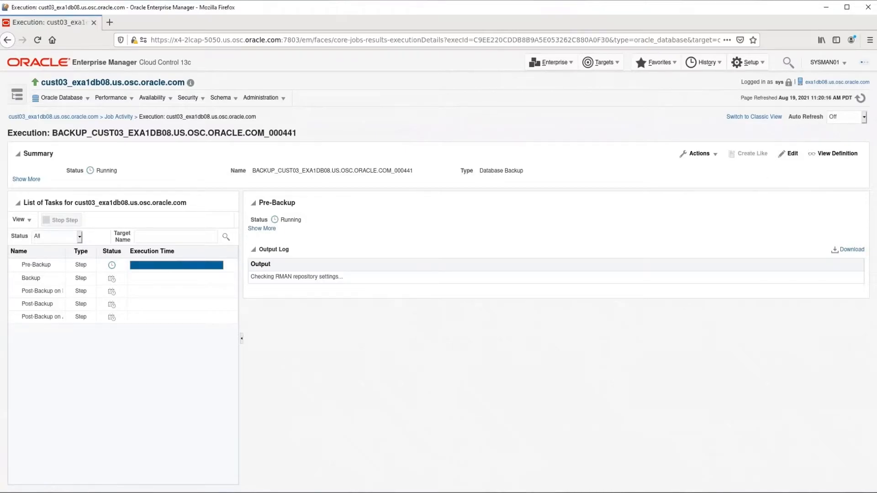
left_click(846, 116)
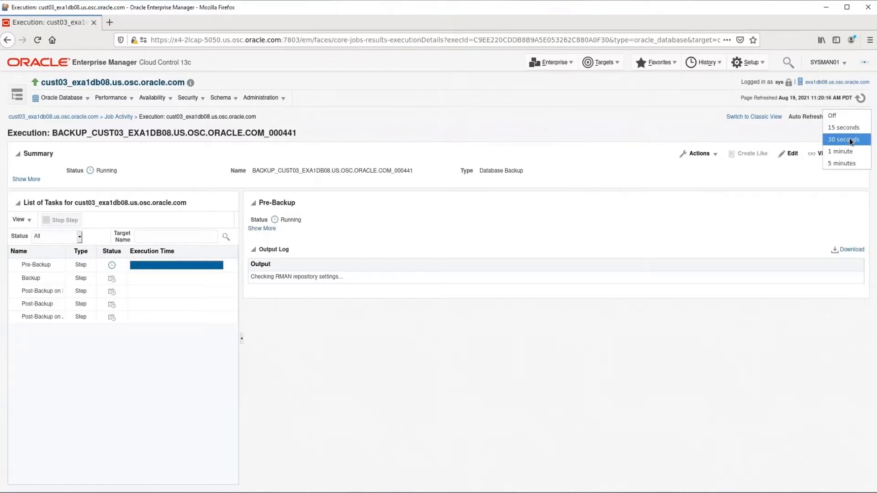
left_click(844, 139)
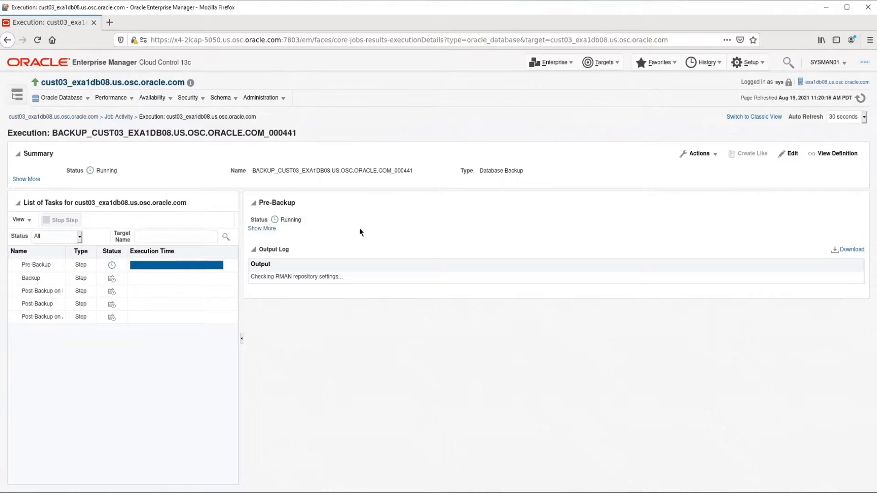
mouse_move(472, 84)
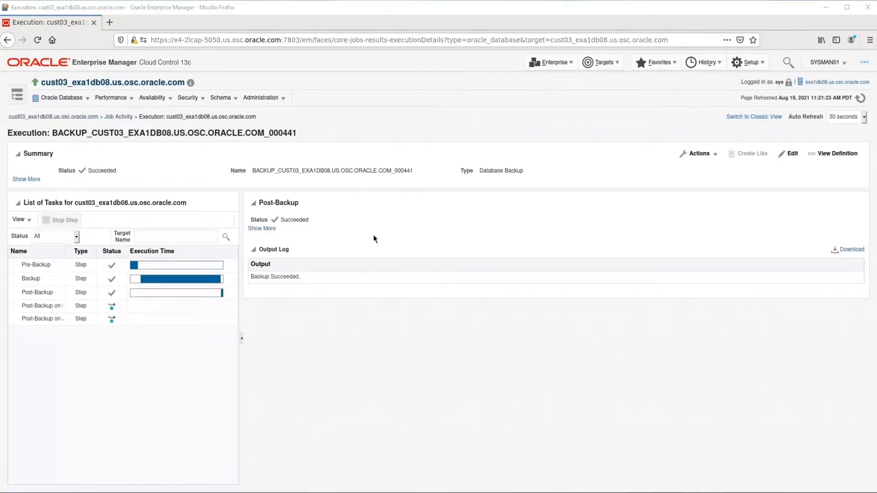
mouse_move(287, 235)
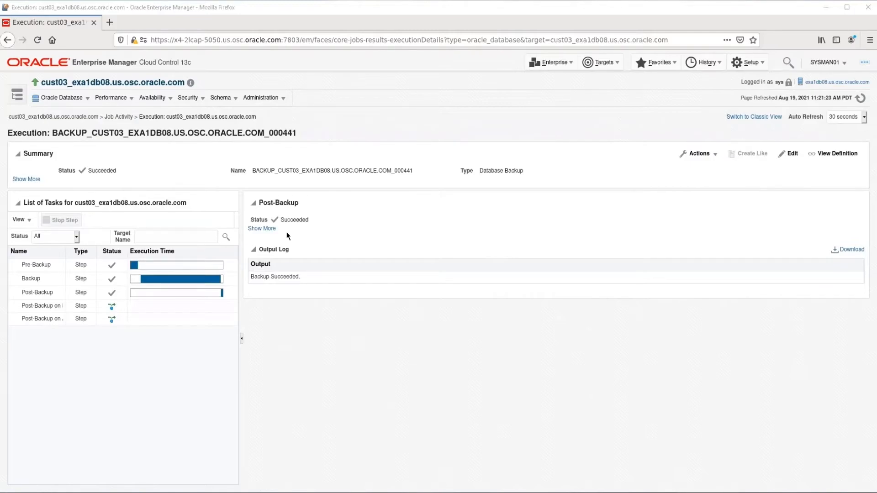
mouse_move(305, 255)
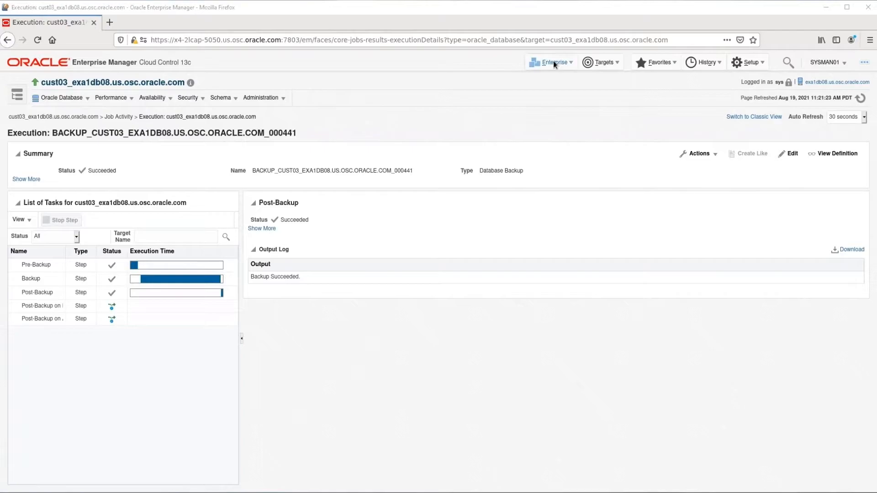
- From the Enterprise job library, select DROP_DATABASE_CUST03 and begin its submission
left_click(550, 62)
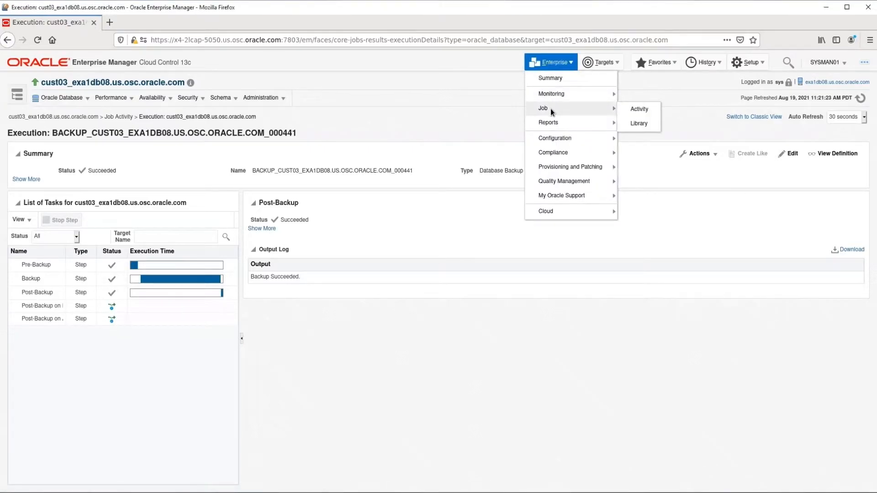
left_click(638, 124)
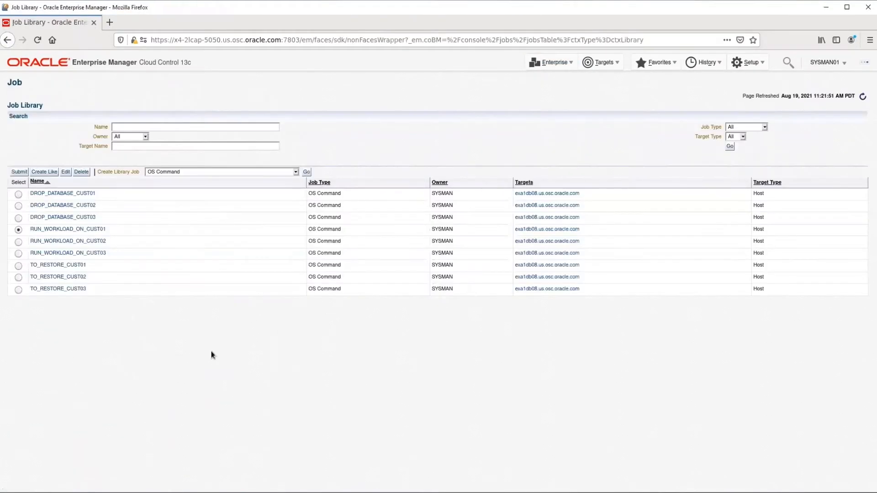
left_click(18, 217)
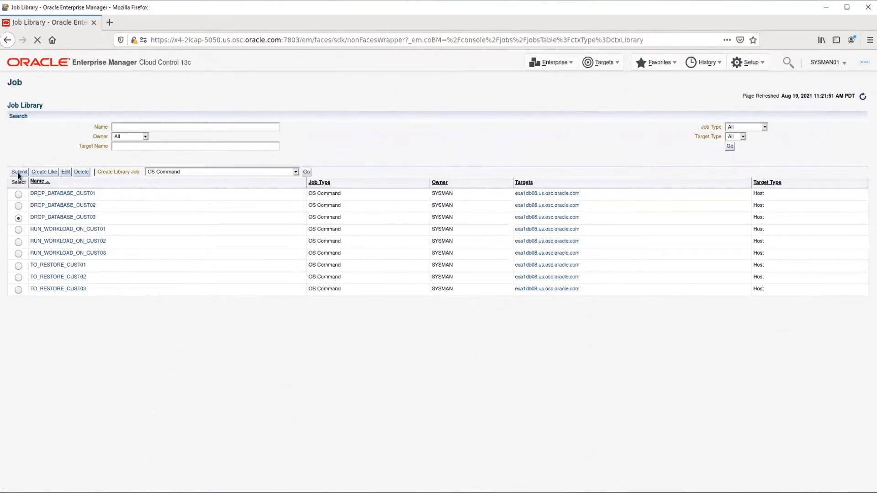
left_click(19, 172)
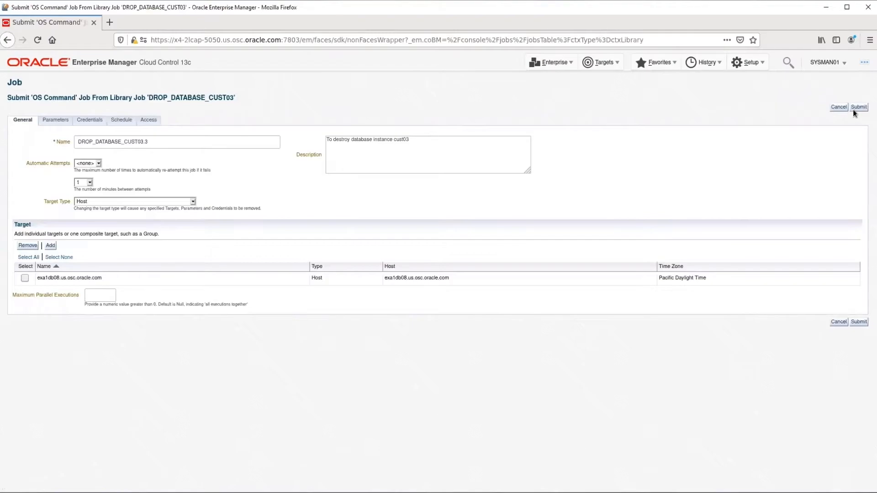
- Submit DROP_DATABASE_CUST03.3 and scroll its output log showing cust03 being brought down
left_click(859, 107)
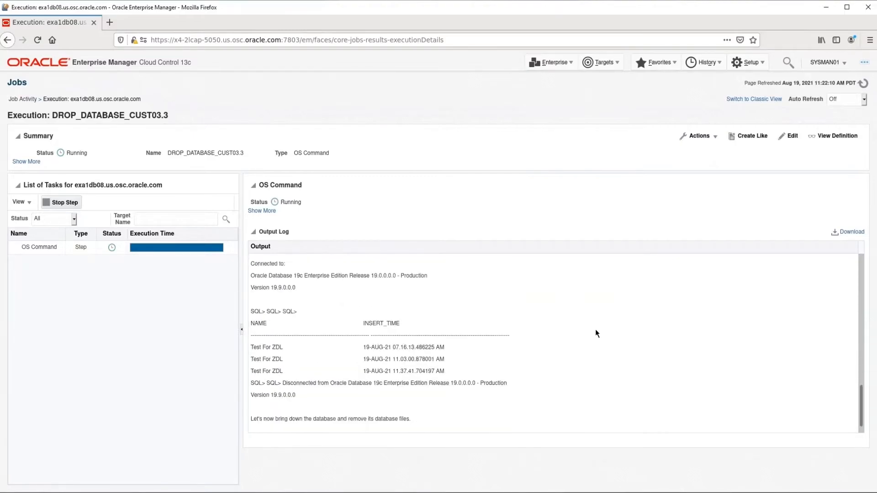
scroll("down", 3)
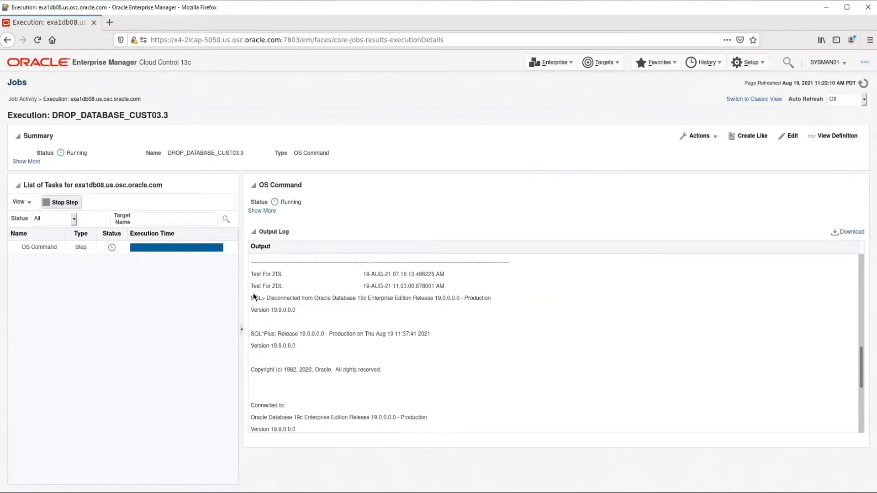
mouse_move(384, 295)
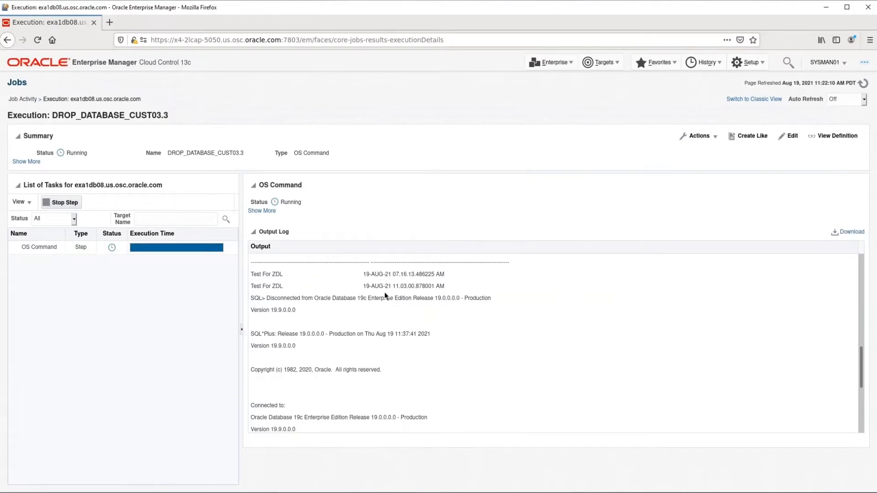
mouse_move(495, 286)
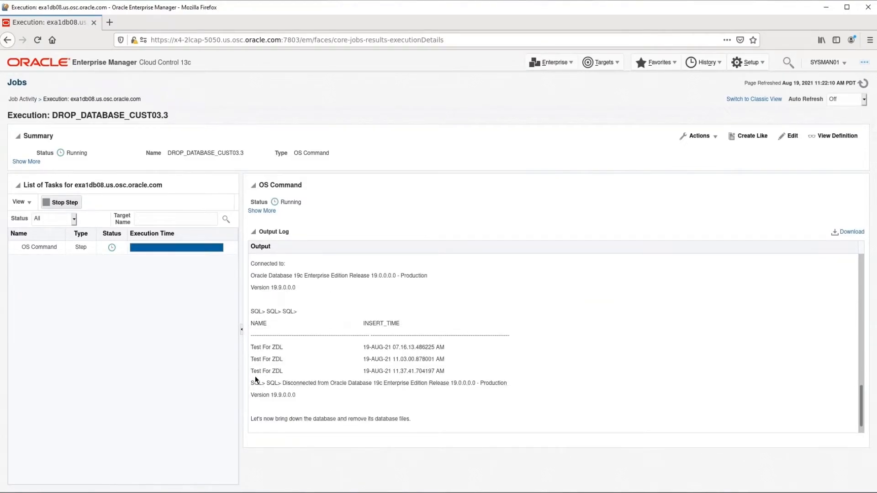
mouse_move(420, 379)
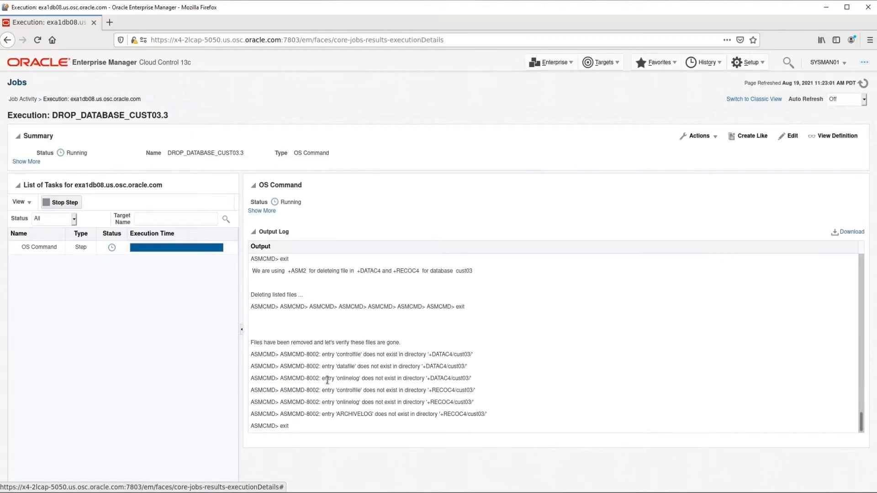
mouse_move(580, 378)
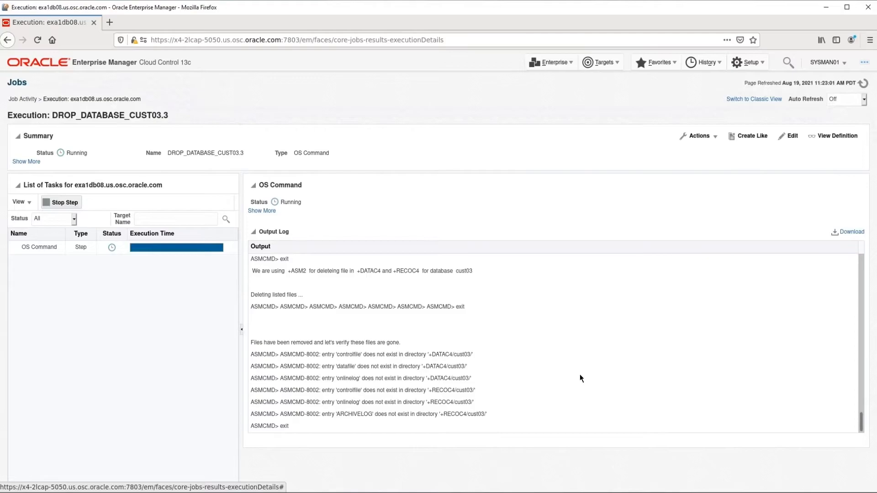
mouse_move(563, 46)
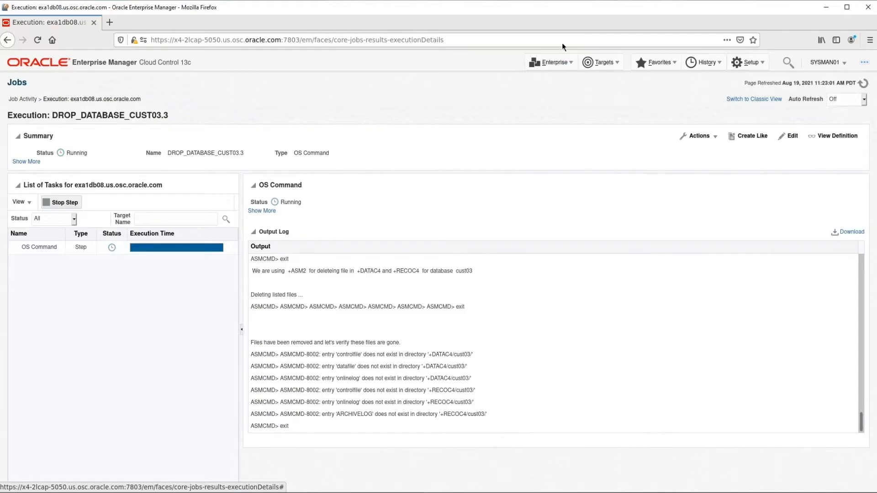
mouse_move(535, 151)
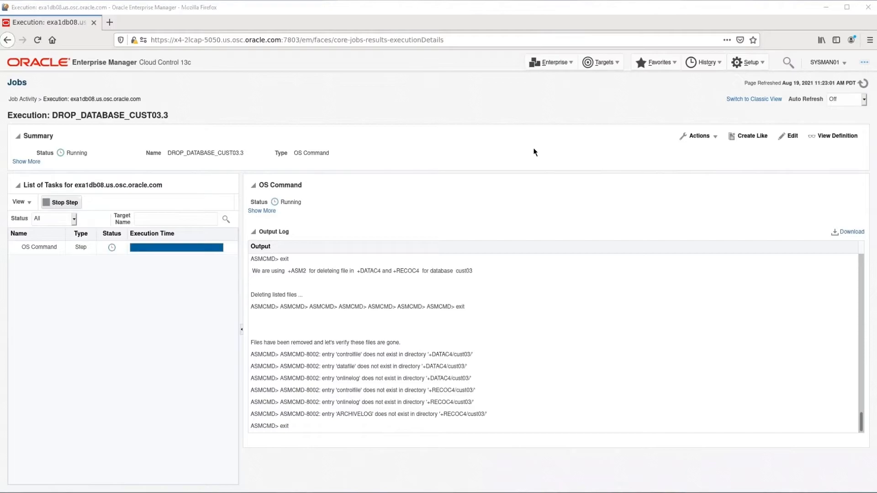
mouse_move(550, 82)
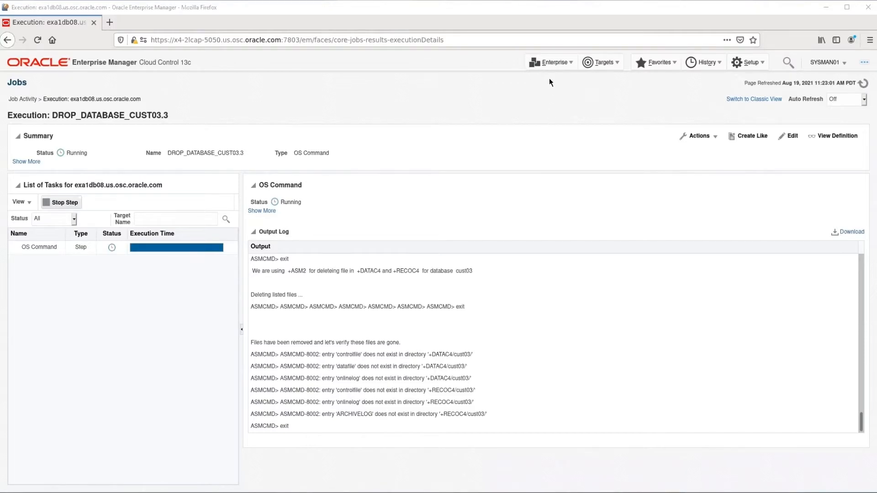
- Submit the TO_RESTORE_CUST03 job from the Job Library, creating run TO_RESTORE_CUST03.3
left_click(551, 62)
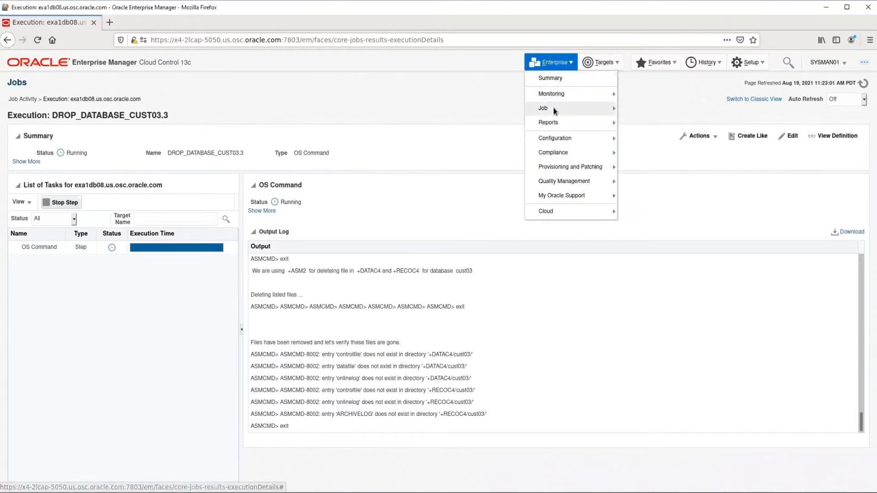
left_click(542, 108)
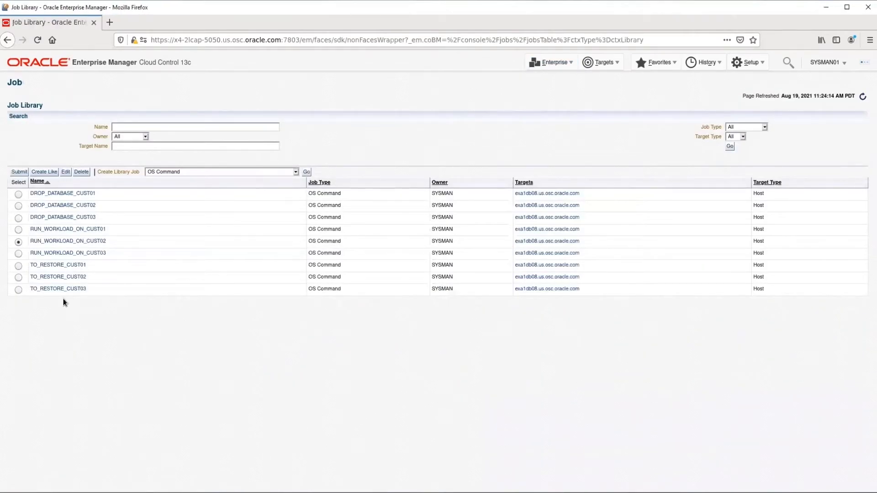
left_click(19, 290)
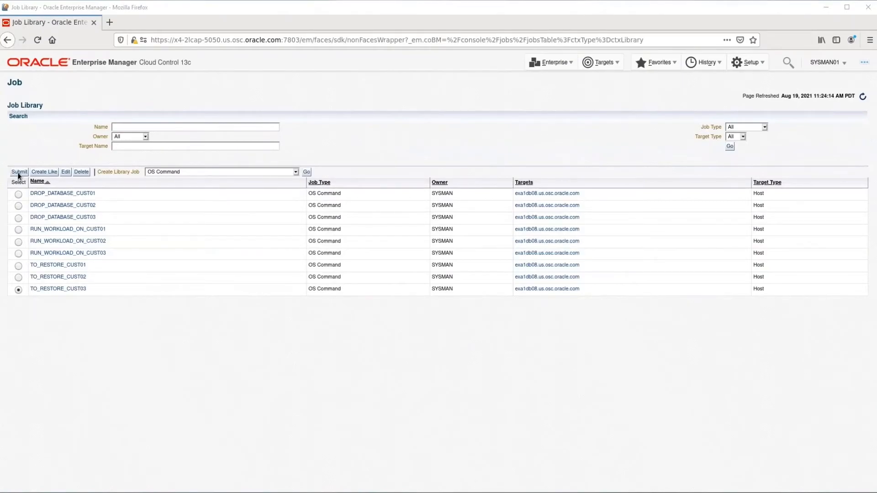
mouse_move(18, 172)
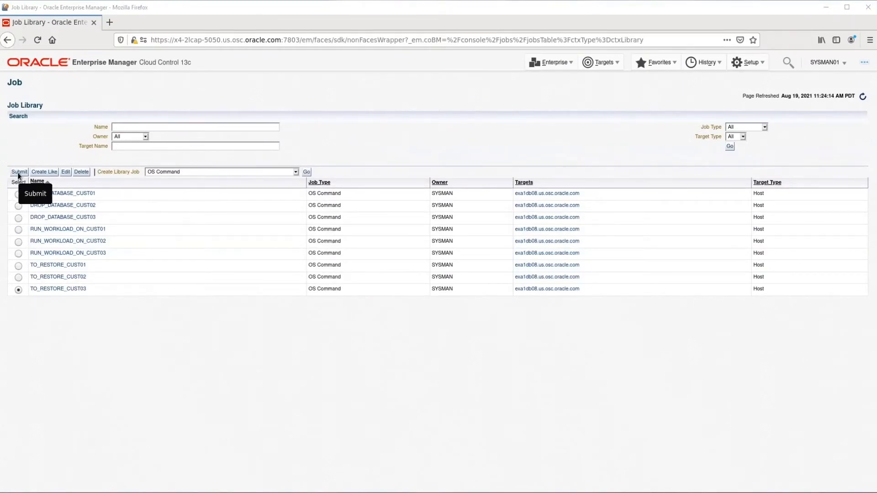
left_click(18, 172)
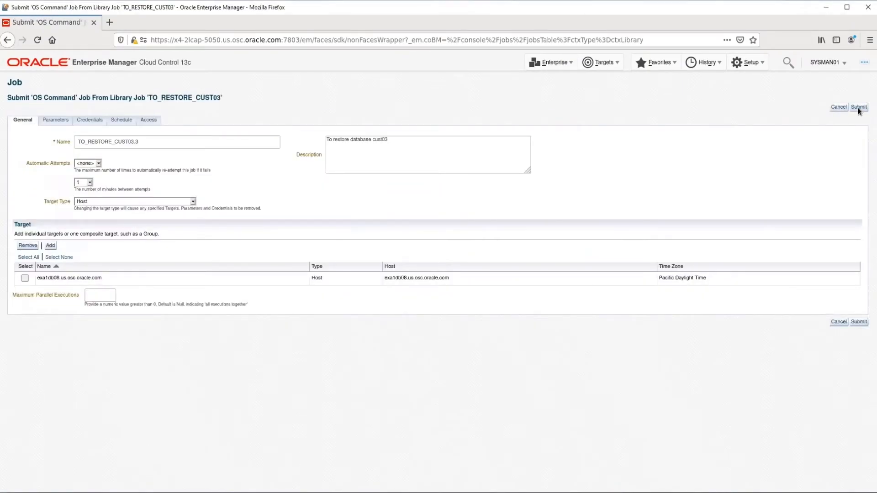
left_click(859, 107)
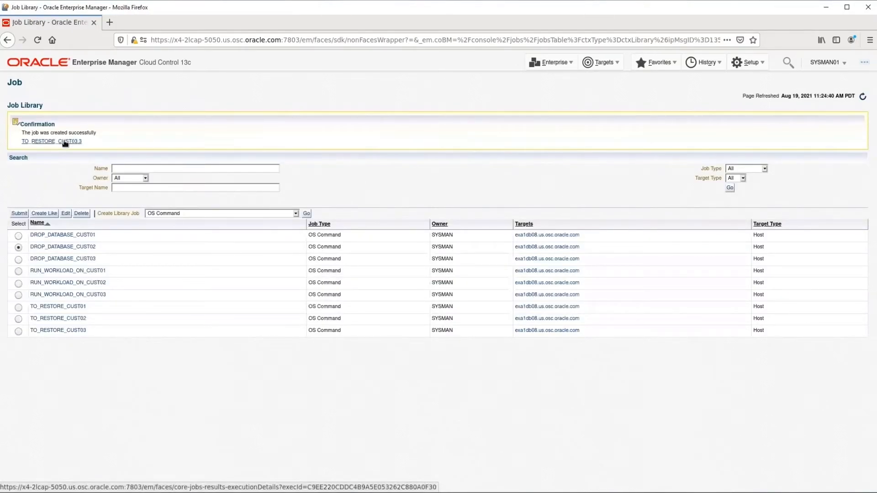
- Show the execution page of the running TO_RESTORE_CUST03.3 job from the confirmation link
left_click(52, 141)
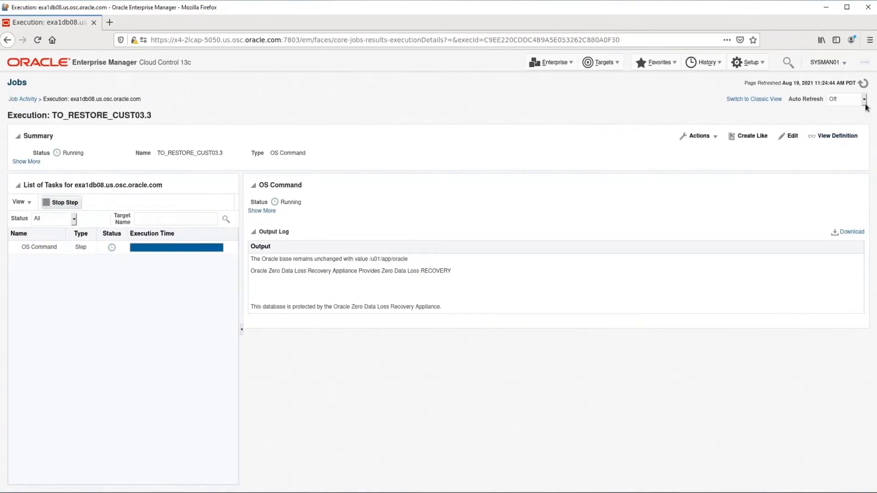
mouse_move(652, 253)
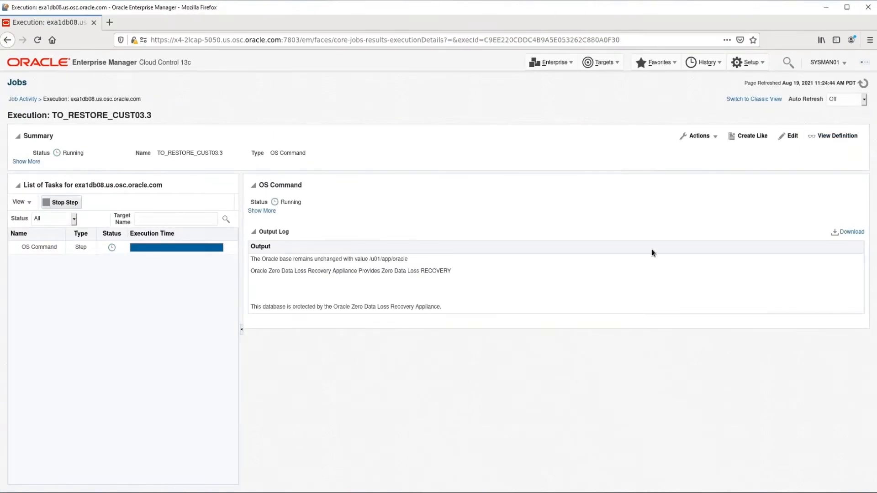
mouse_move(660, 260)
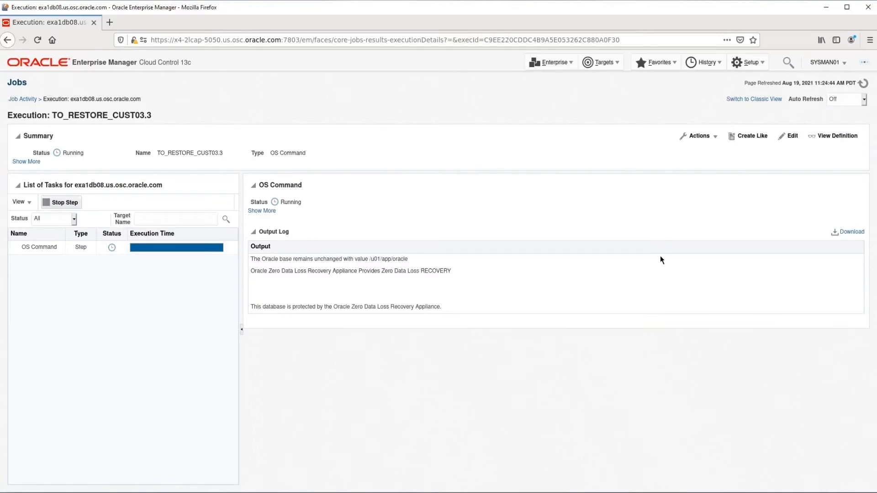
mouse_move(614, 185)
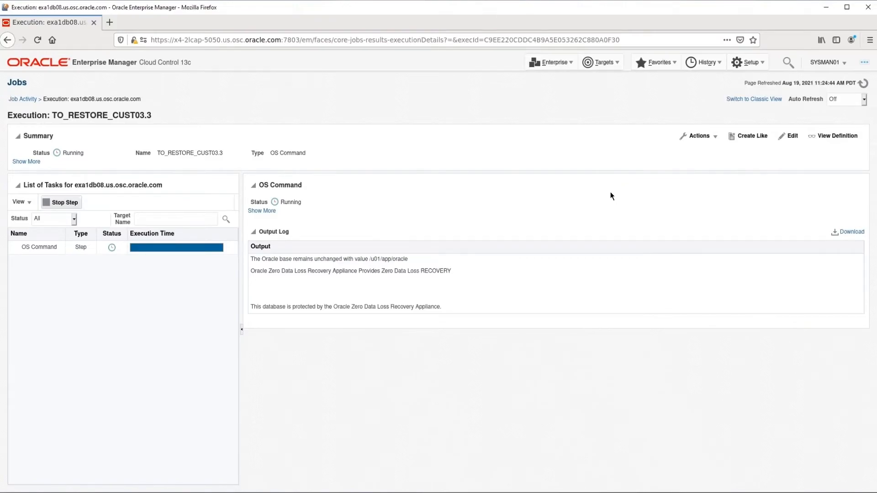
mouse_move(538, 57)
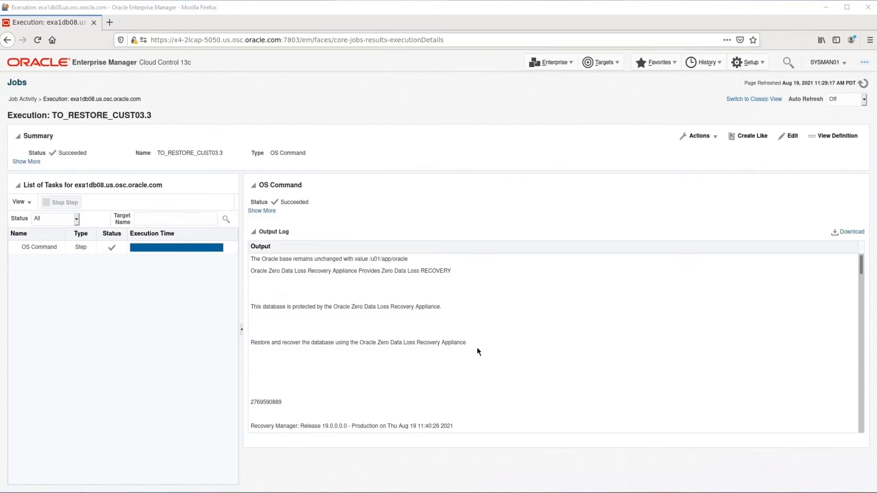
mouse_move(475, 353)
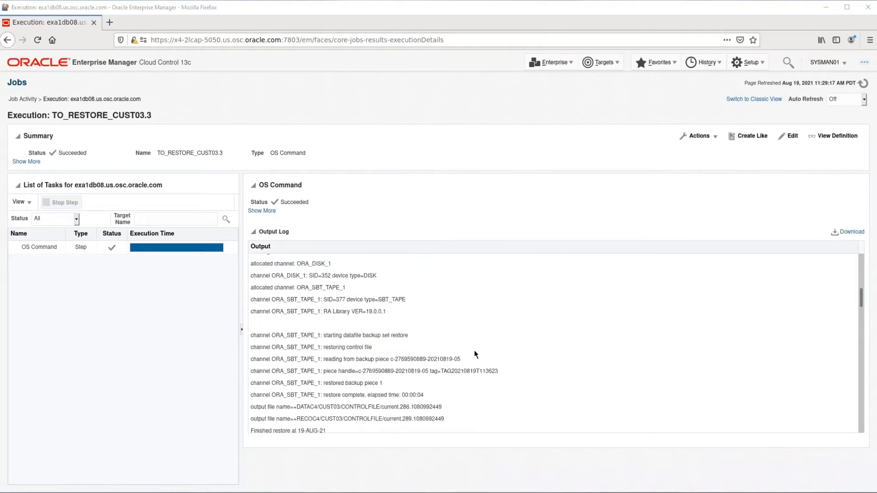
mouse_move(353, 385)
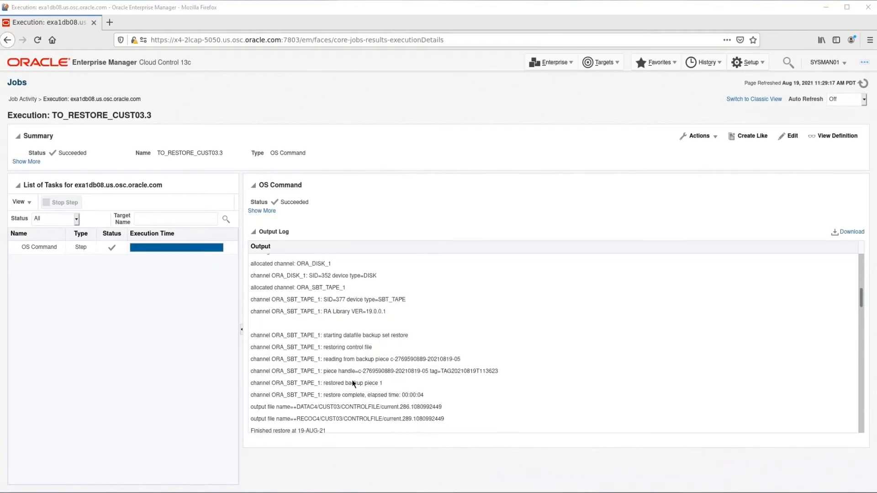
- Scroll the Output Log to the RMAN messages restoring cust03's control file and datafiles
scroll("down", 3)
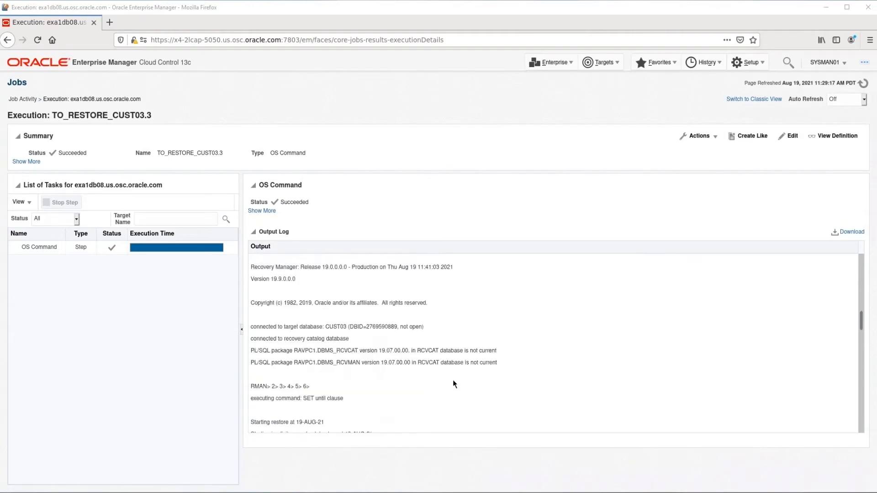
scroll("down", 3)
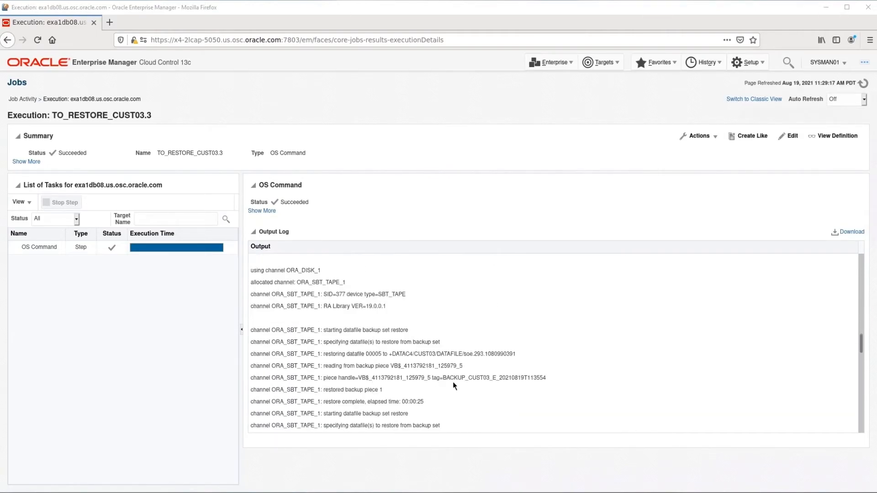
scroll("down", 3)
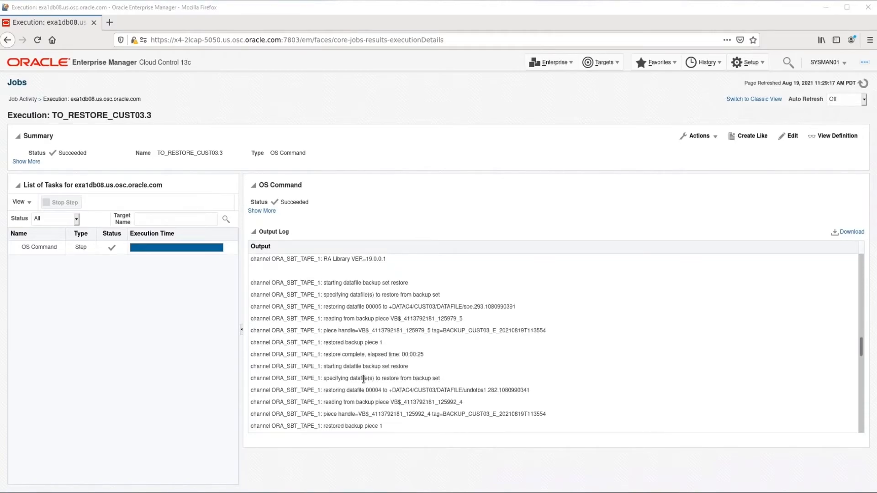
mouse_move(354, 363)
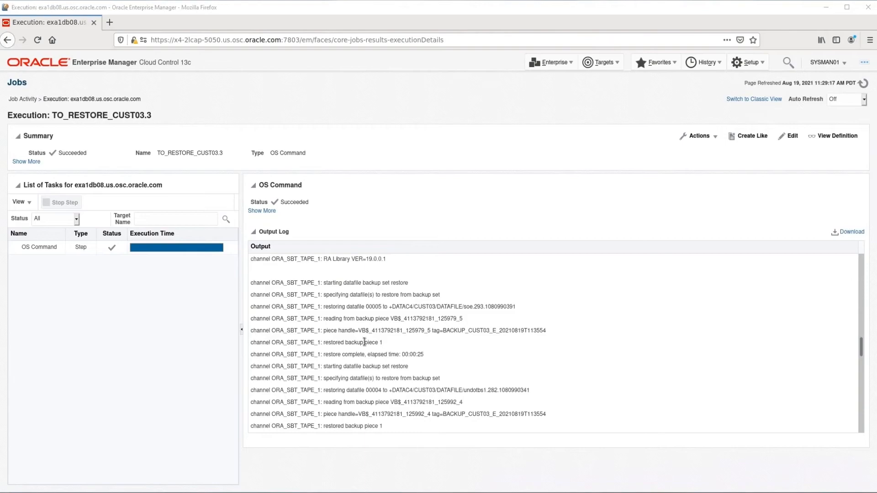
mouse_move(584, 336)
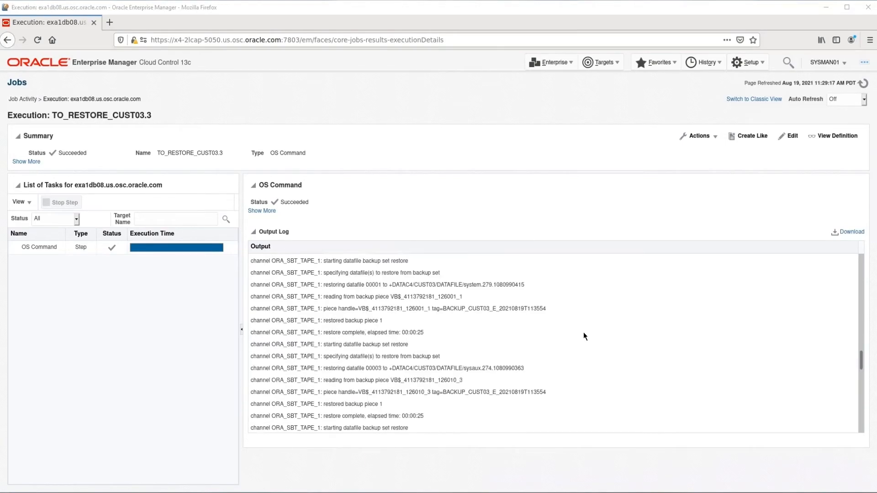
- Scroll the Output Log through archived log restores to 'media recovery complete' and 'Recovery Manager complete.'
scroll("down", 3)
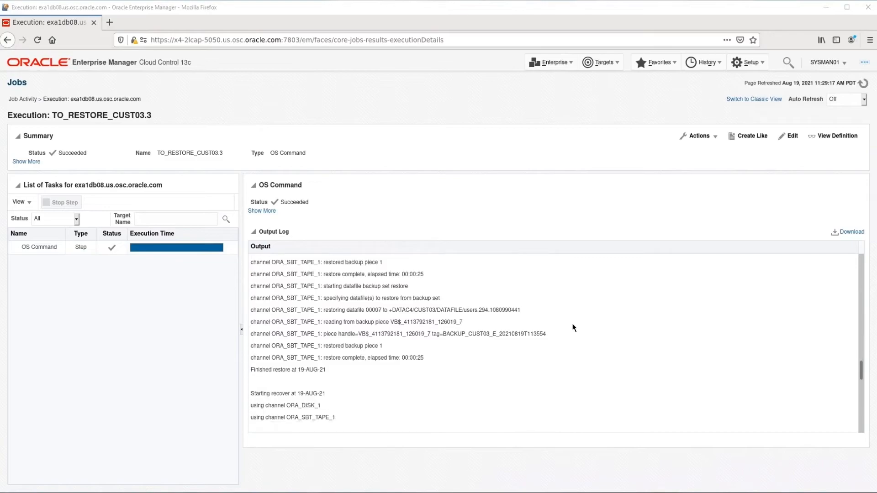
scroll("down", 3)
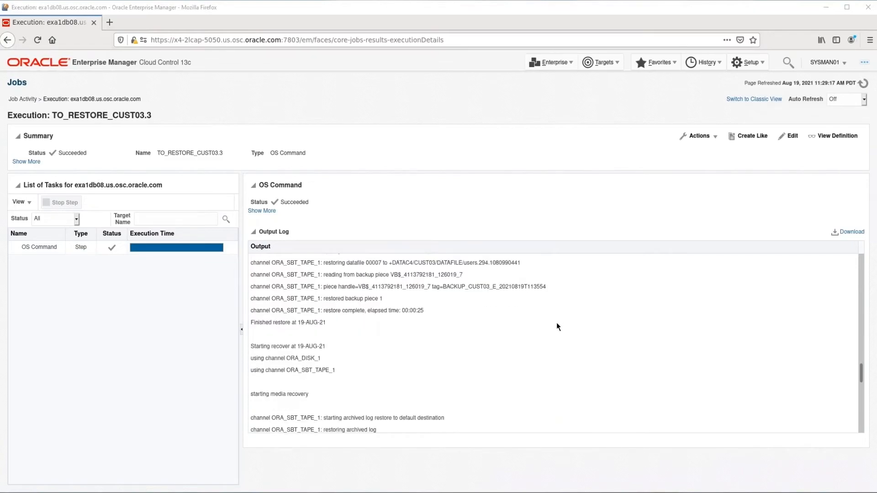
scroll("down", 3)
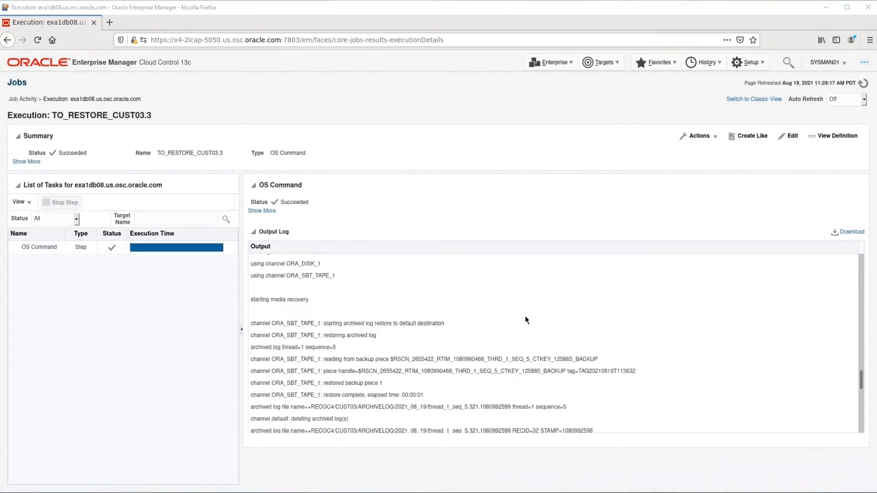
mouse_move(341, 346)
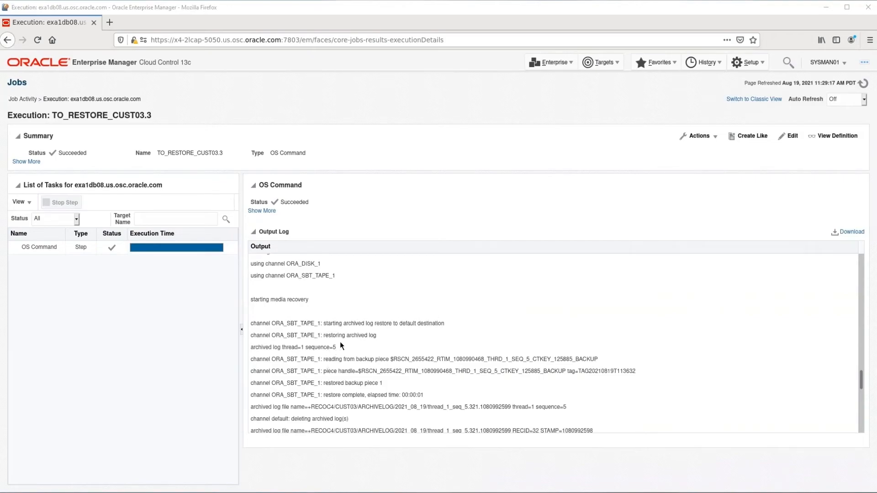
mouse_move(350, 351)
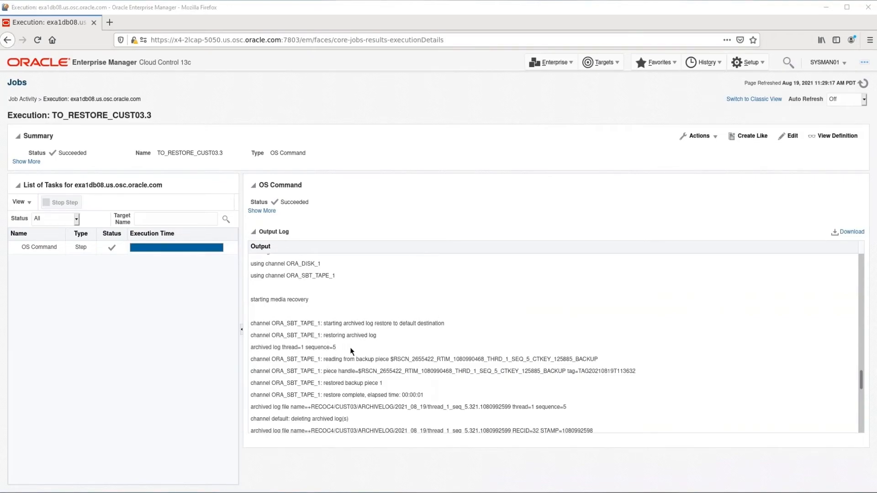
mouse_move(377, 351)
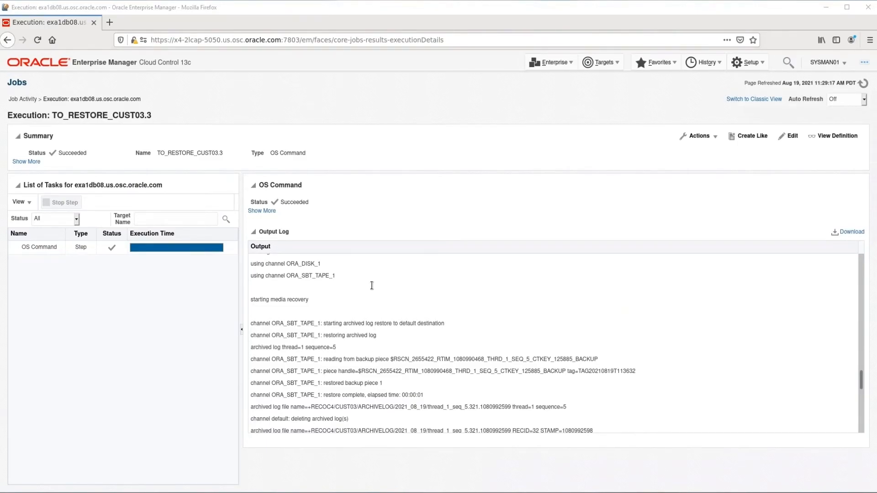
mouse_move(352, 307)
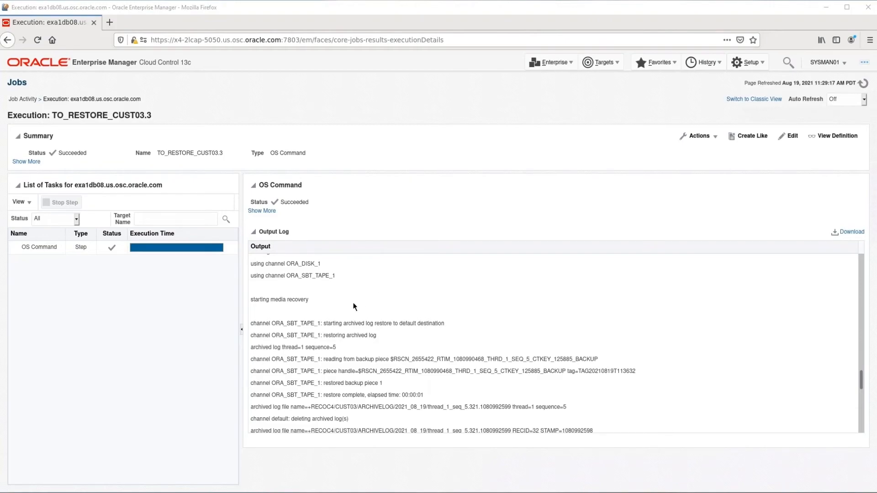
mouse_move(347, 317)
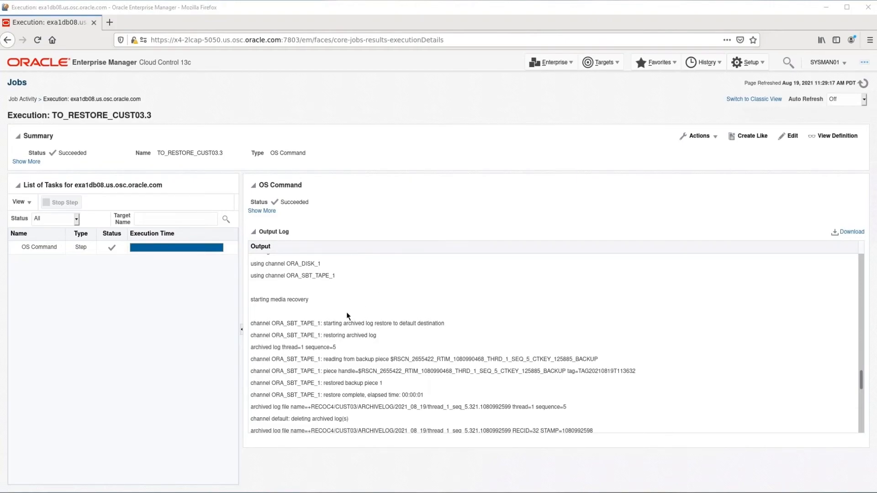
mouse_move(338, 309)
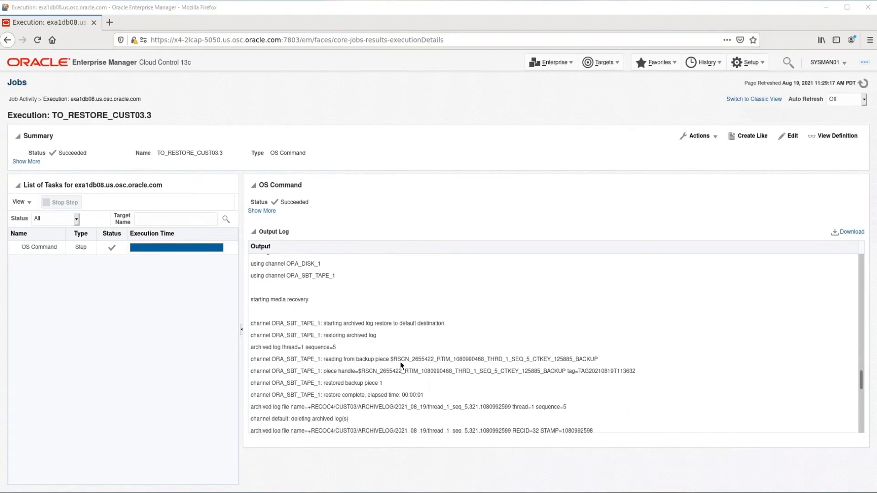
scroll("down", 3)
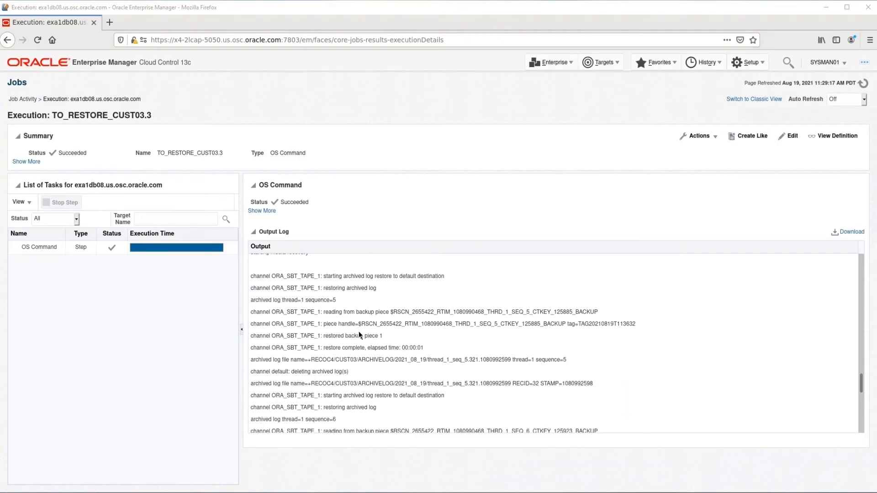
mouse_move(377, 326)
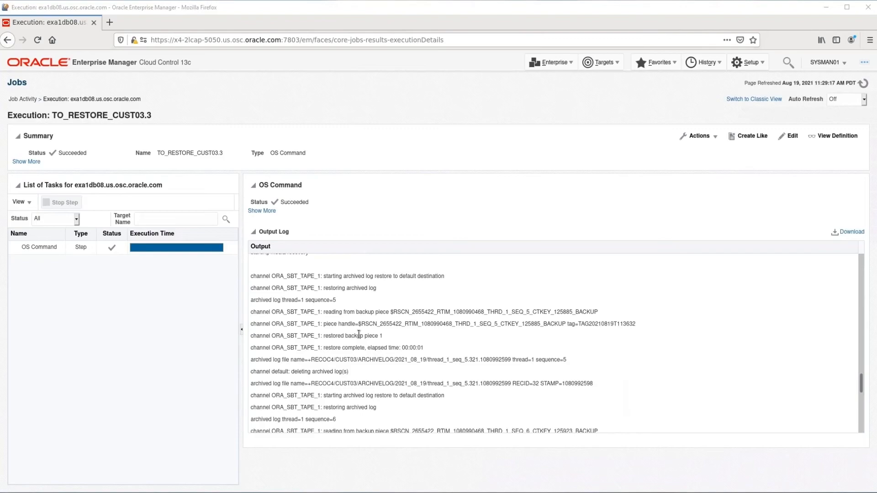
mouse_move(451, 342)
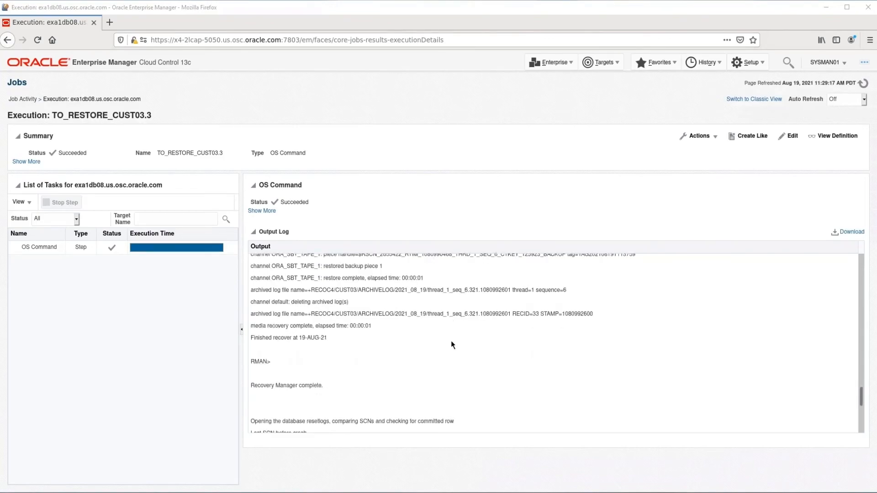
mouse_move(430, 345)
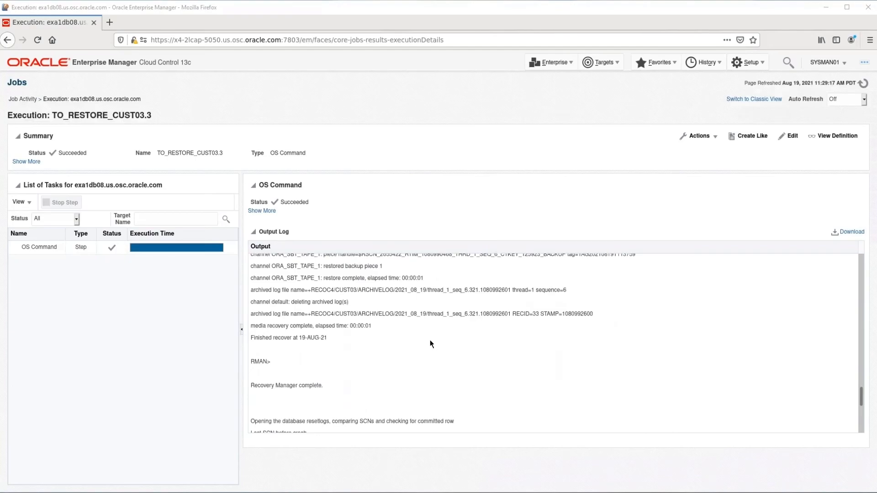
- Scroll to the log's end showing the three recovered Test For ZDL rows and closing note
scroll("down", 3)
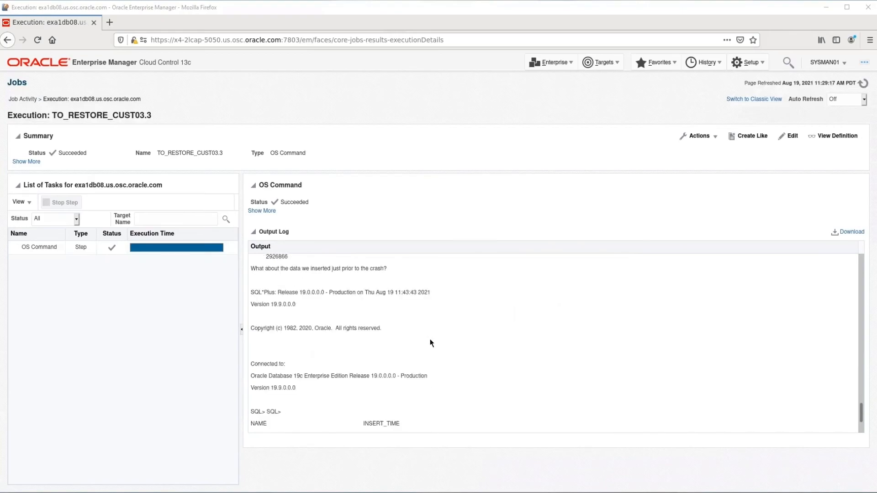
scroll("down", 3)
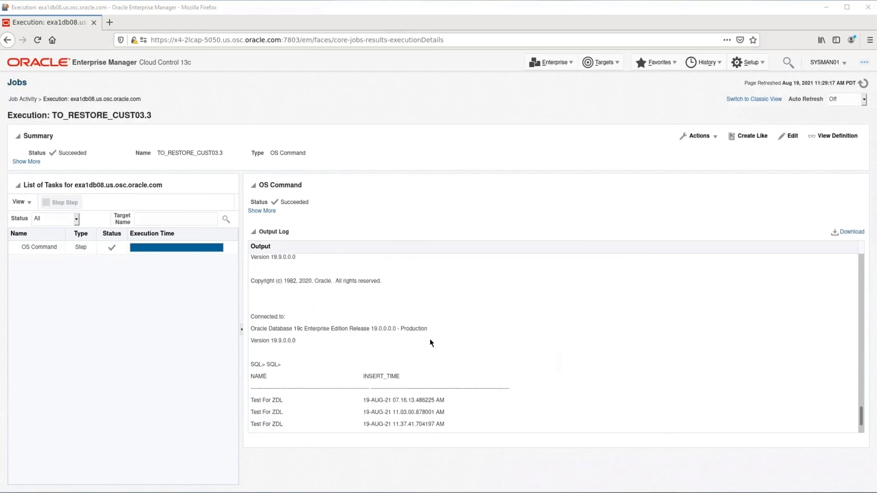
scroll("down", 3)
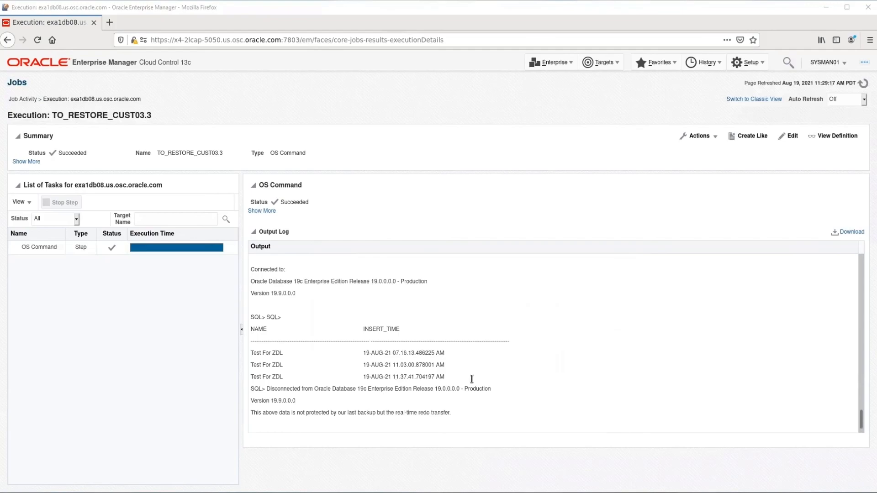
mouse_move(473, 383)
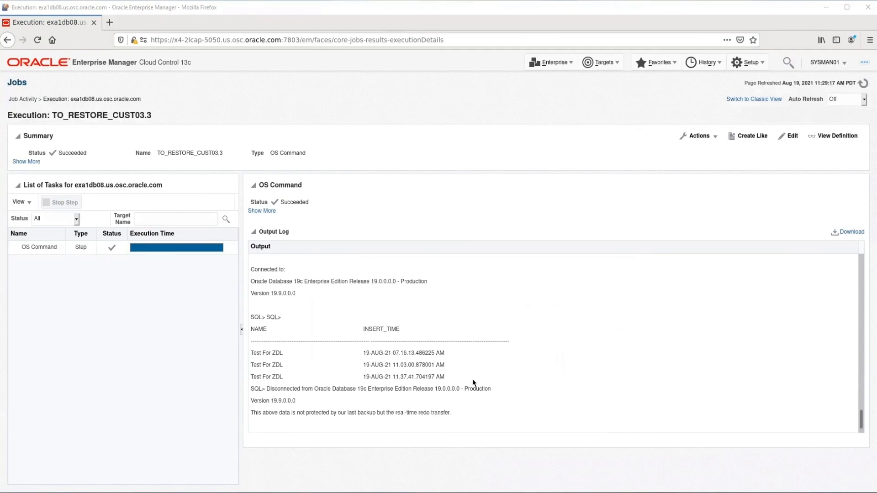
mouse_move(492, 385)
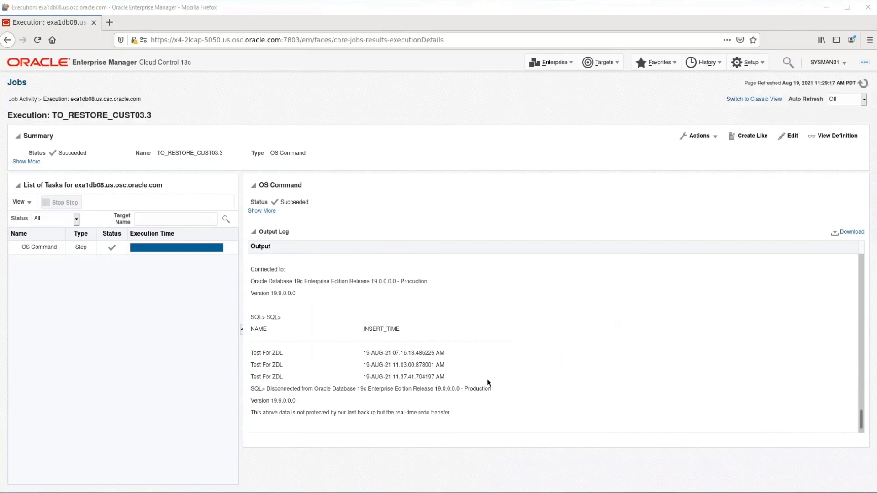
mouse_move(489, 386)
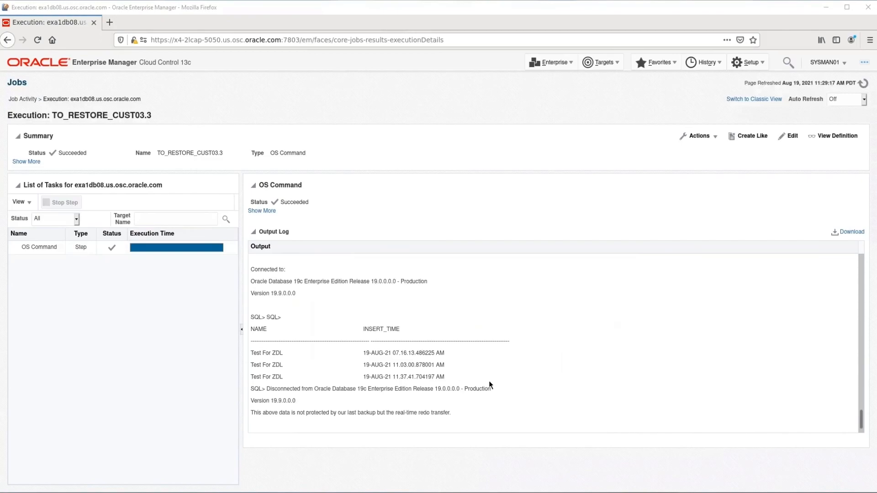
mouse_move(487, 388)
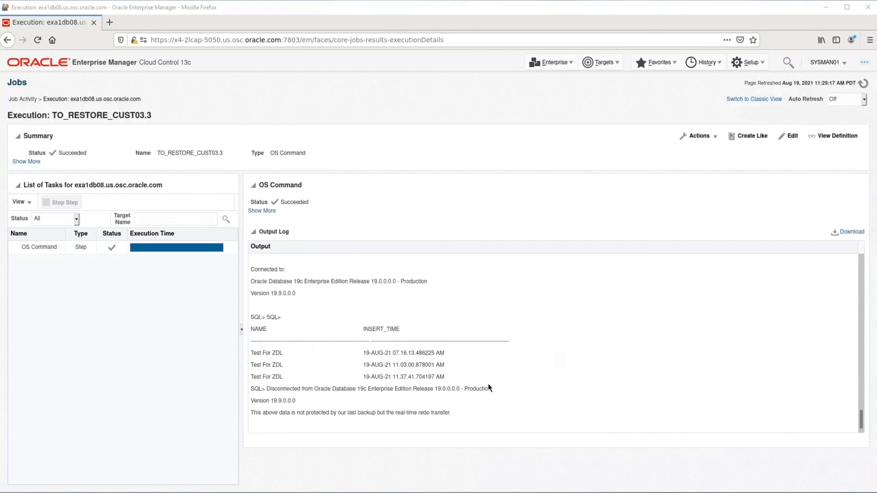
mouse_move(510, 375)
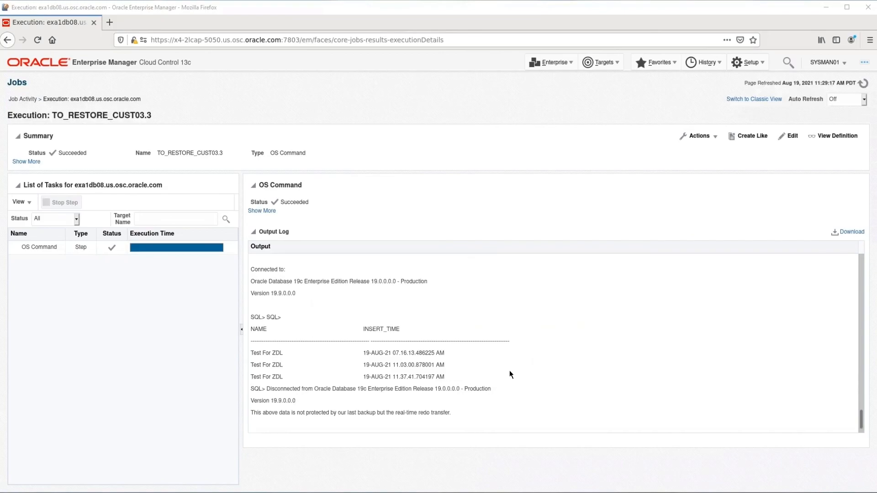
mouse_move(504, 377)
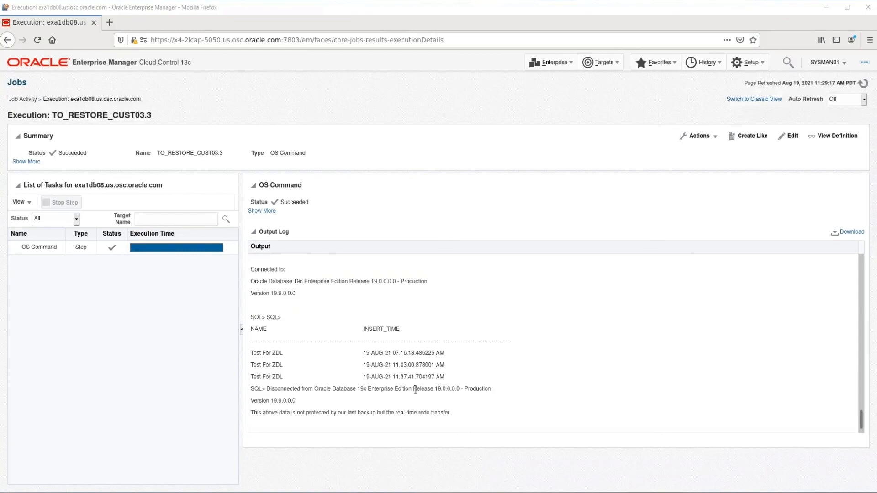
mouse_move(530, 384)
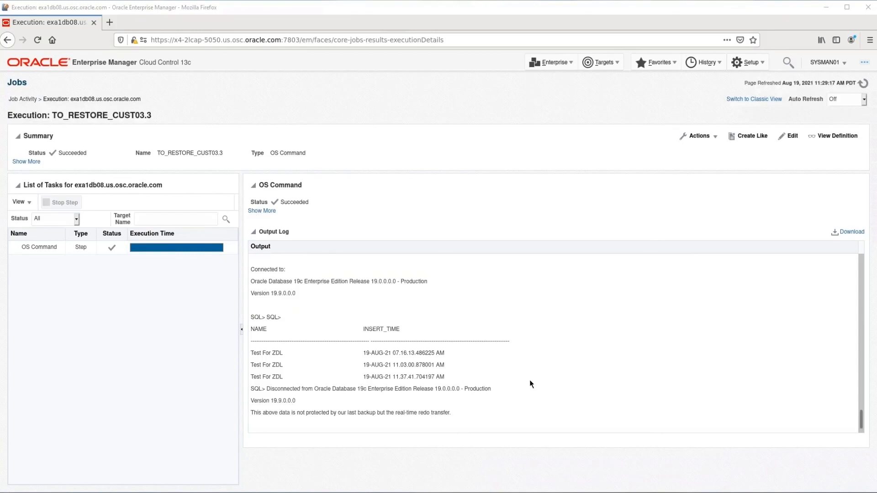